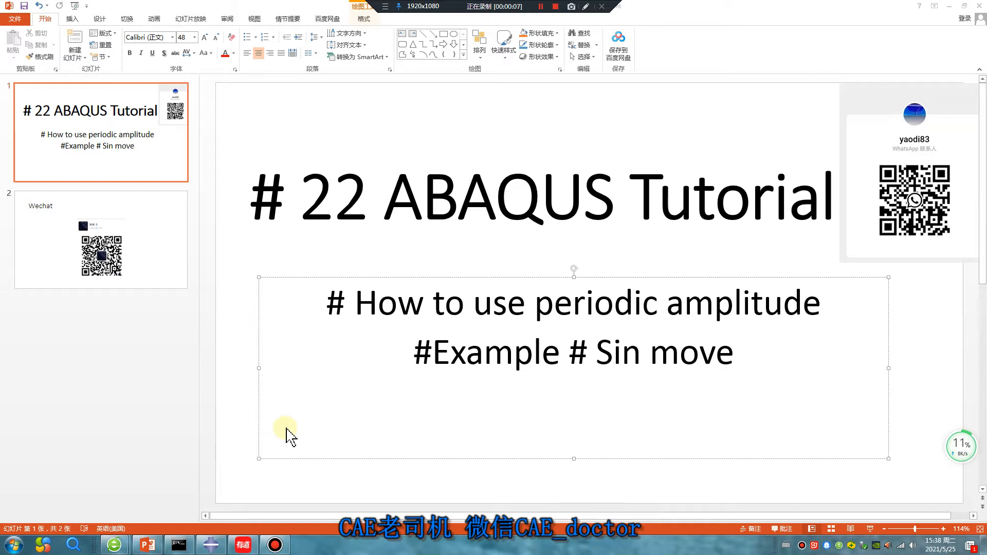
# Step: With the recorder's red pen, draw a sine curve and a small square plate over the title slide
pyautogui.click(585, 7)
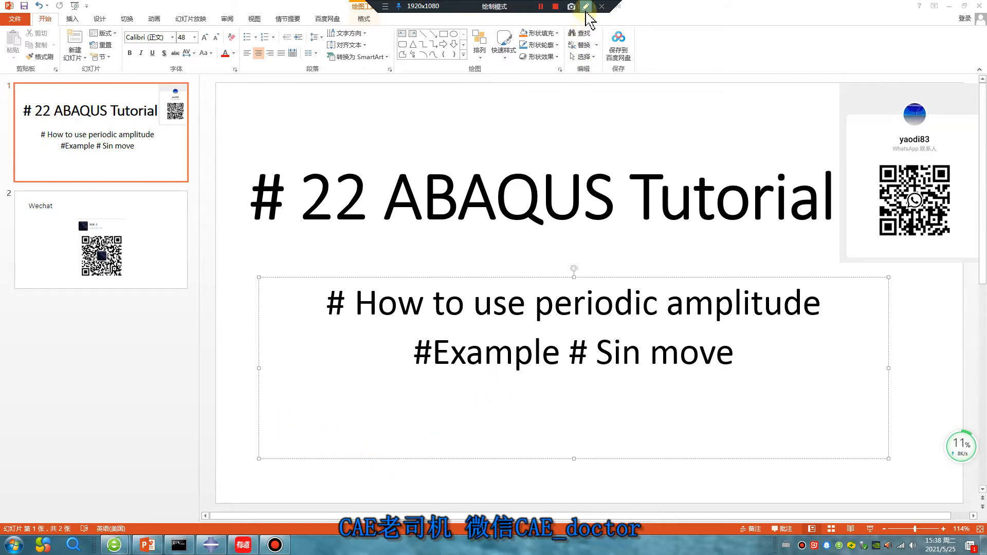
pyautogui.click(586, 6)
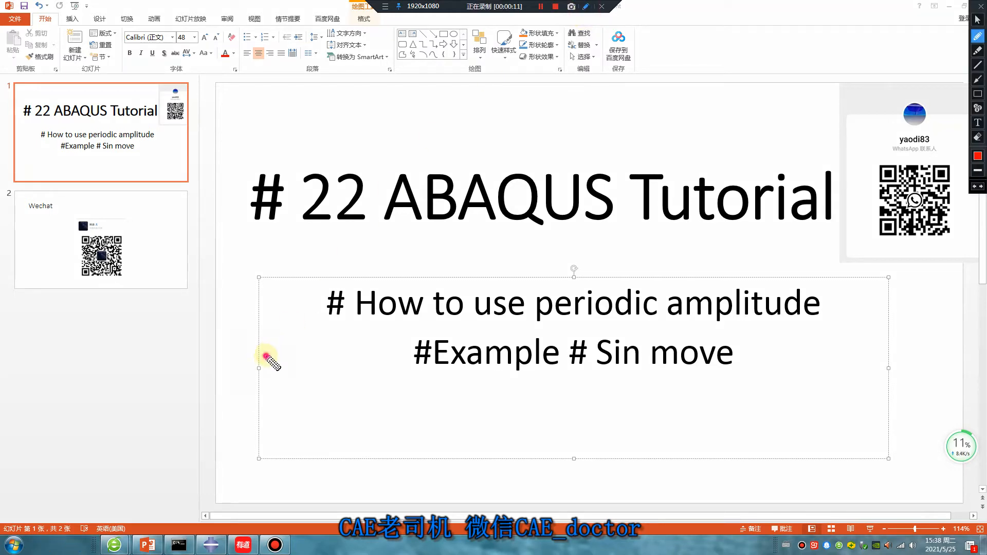
pyautogui.moveTo(265, 359); pyautogui.dragTo(573, 277)
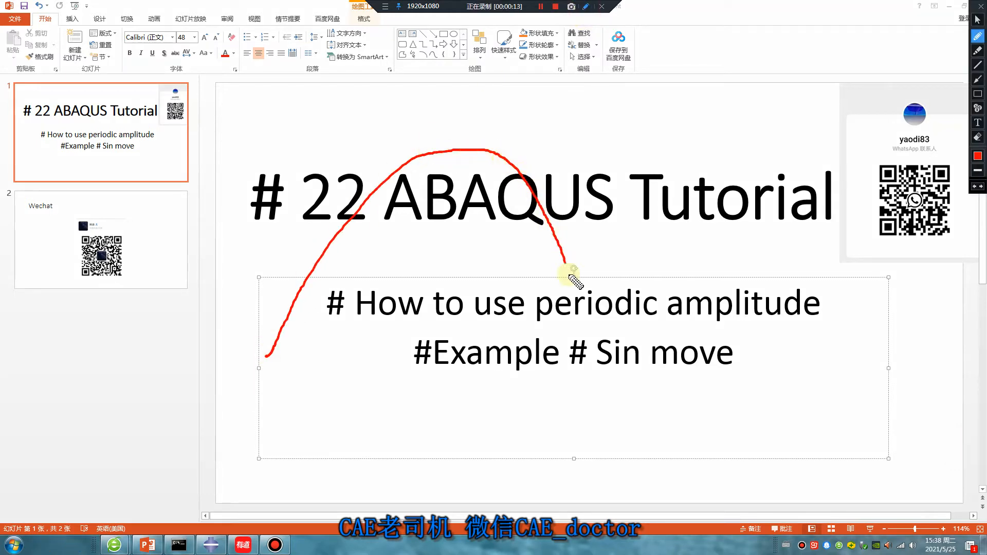
pyautogui.moveTo(570, 277); pyautogui.dragTo(856, 334)
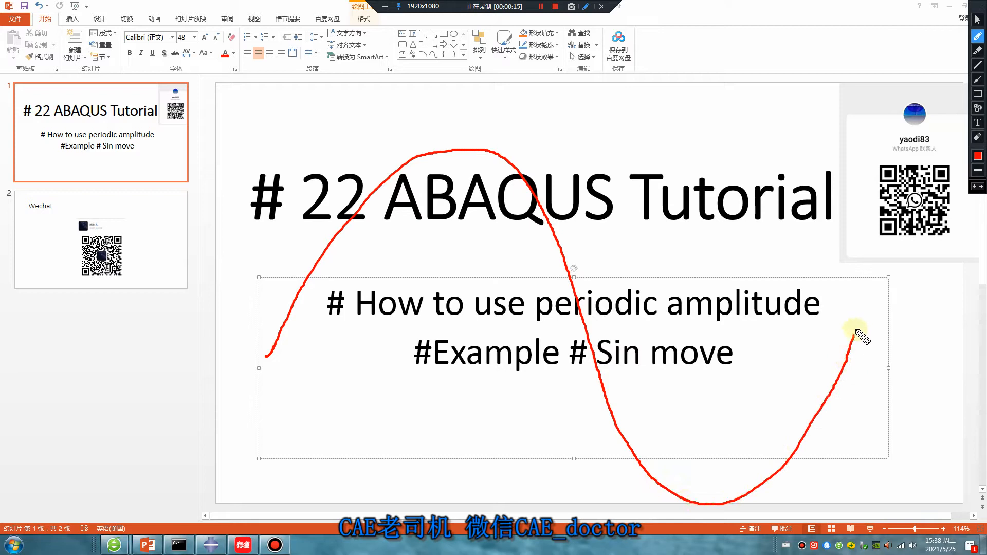
pyautogui.moveTo(856, 337); pyautogui.dragTo(331, 387)
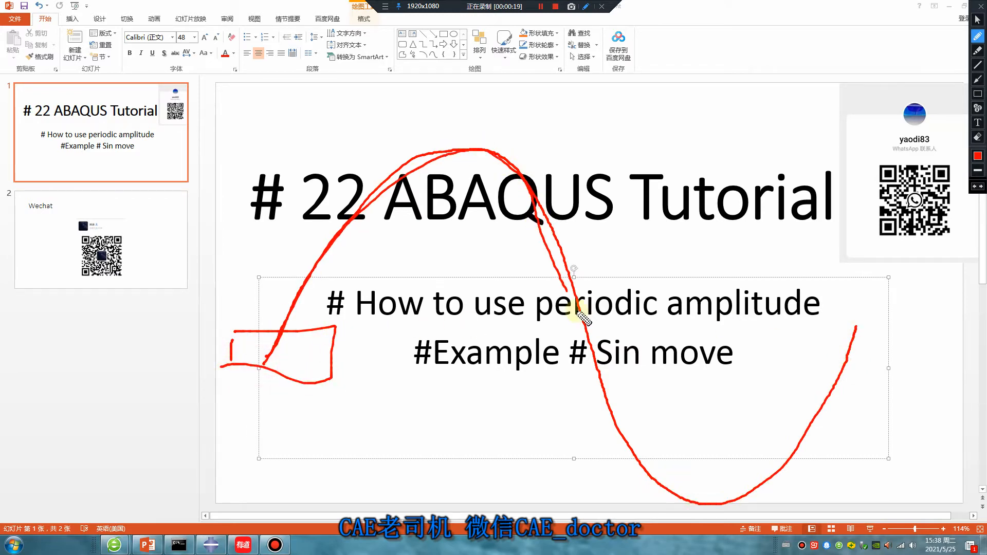
pyautogui.moveTo(573, 318); pyautogui.dragTo(863, 327)
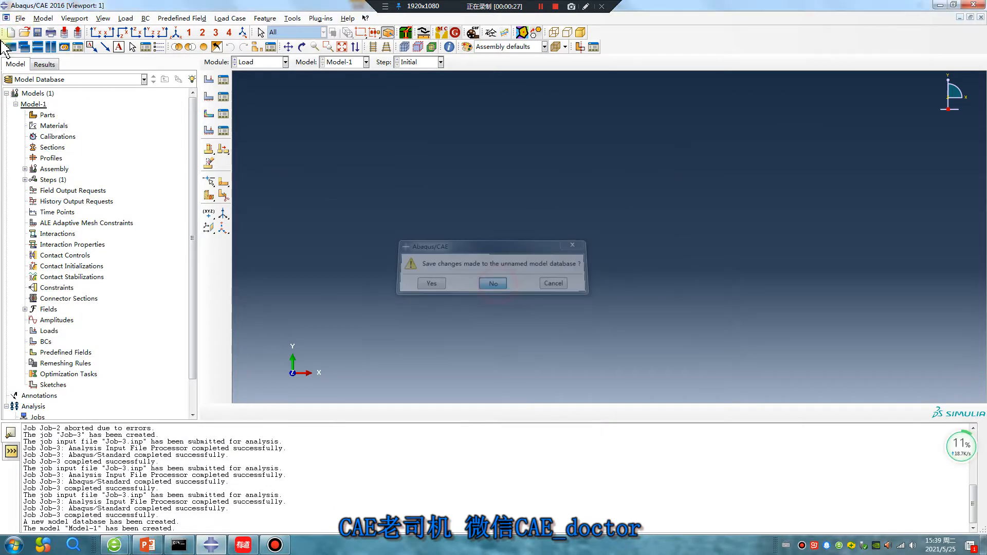
# Step: Discard the unsaved model and set the work directory to new folder D:/work/5/0525/4
pyautogui.click(493, 283)
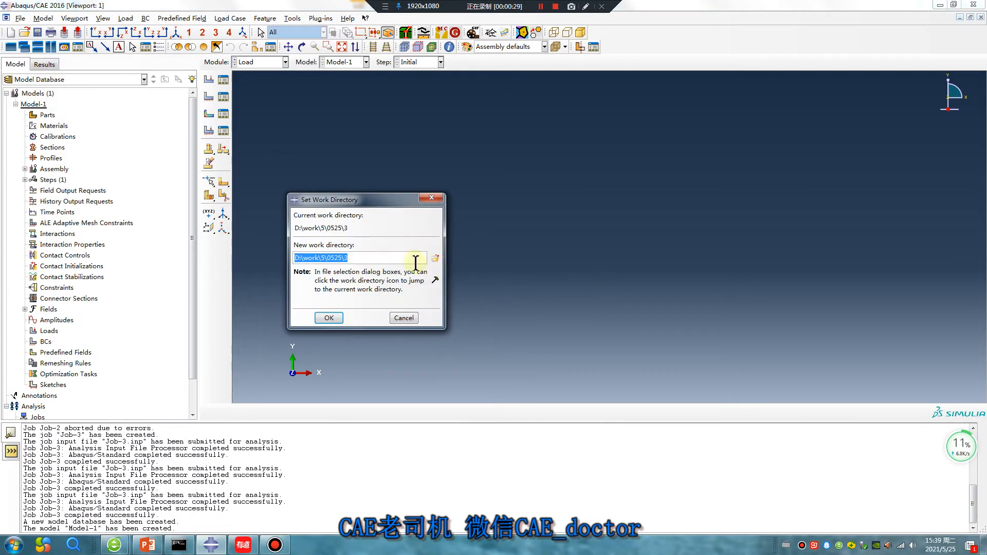
pyautogui.click(435, 259)
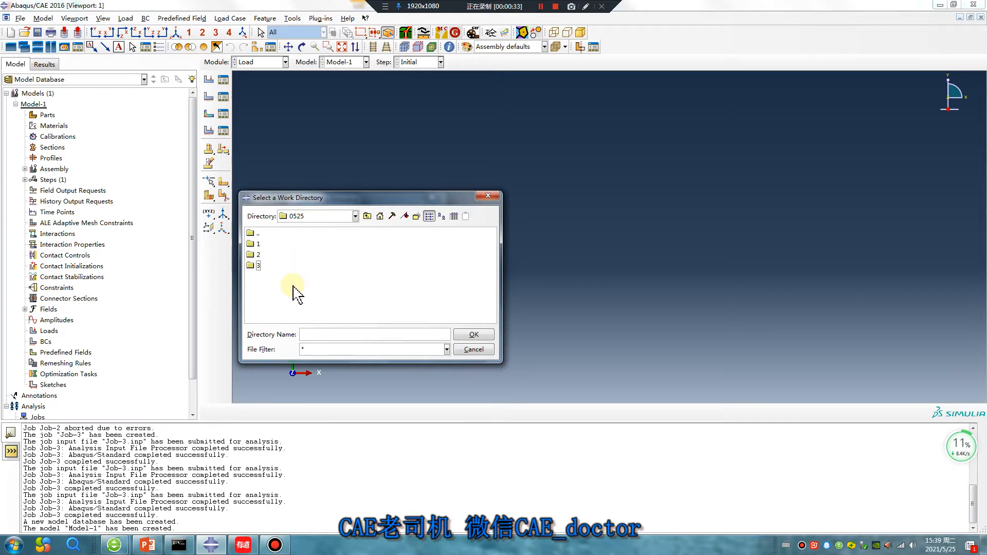
pyautogui.rightClick(292, 287)
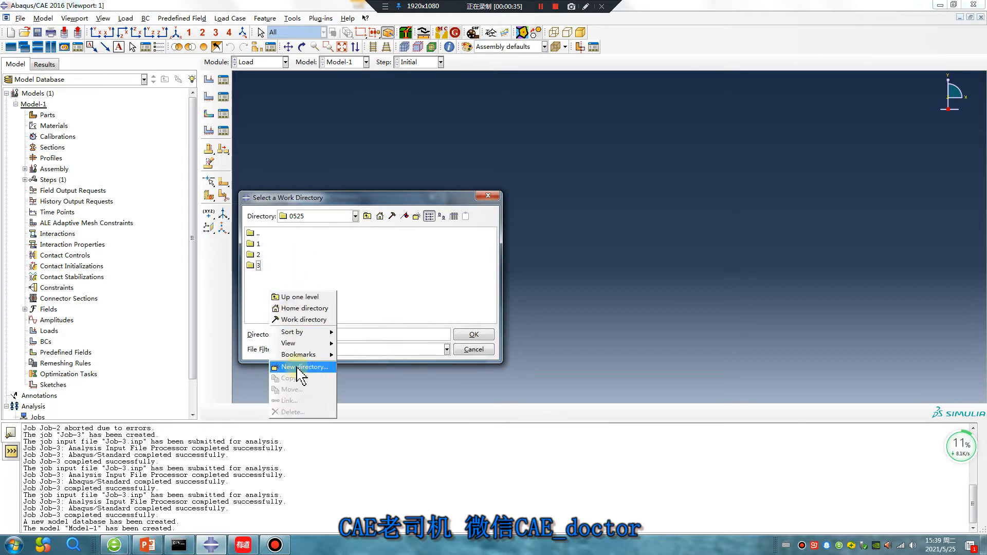
pyautogui.click(305, 367)
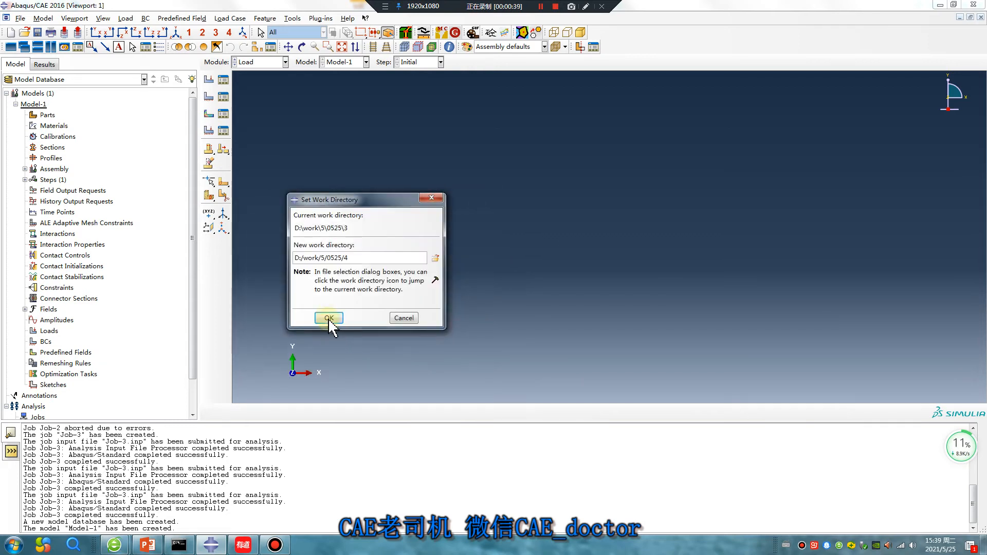
pyautogui.click(328, 318)
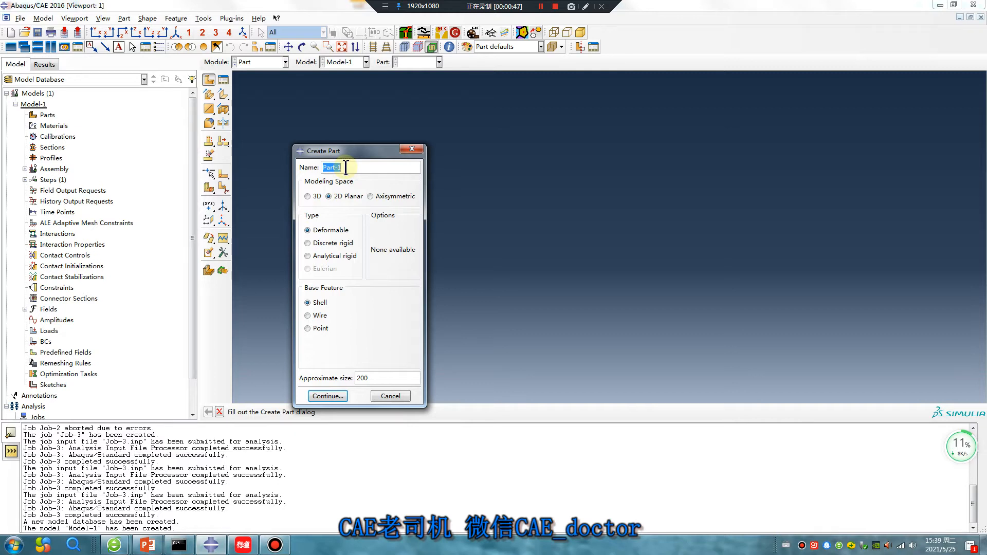
# Step: Create 2D planar shell Part-1, elastic Material-1 (E 2e5, nu 0.3) and Section-1
pyautogui.click(327, 396)
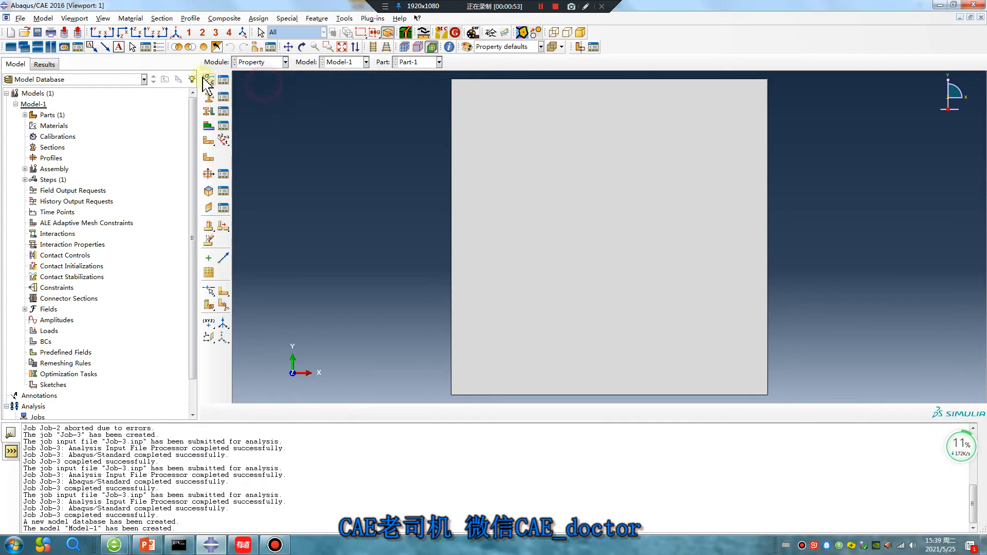
pyautogui.click(311, 185)
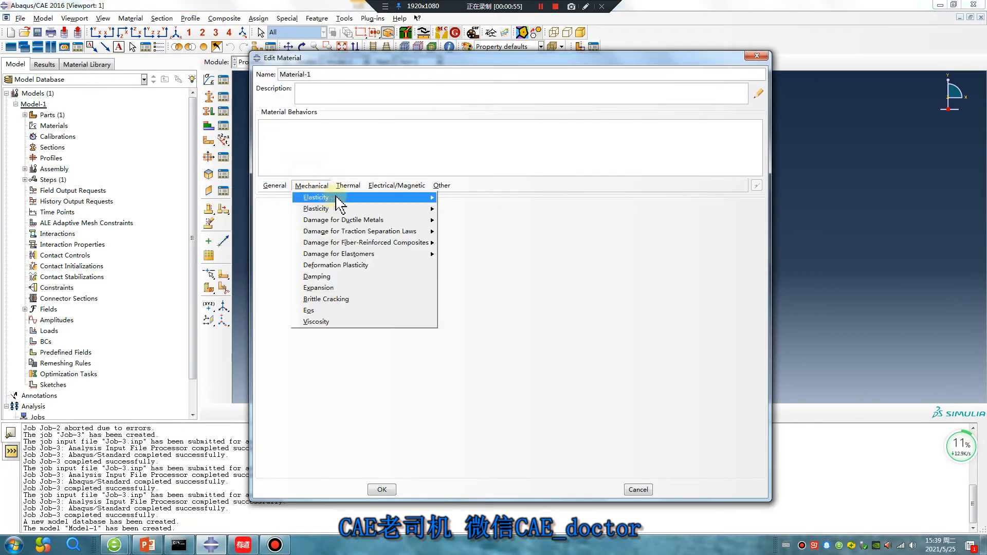
pyautogui.click(316, 197)
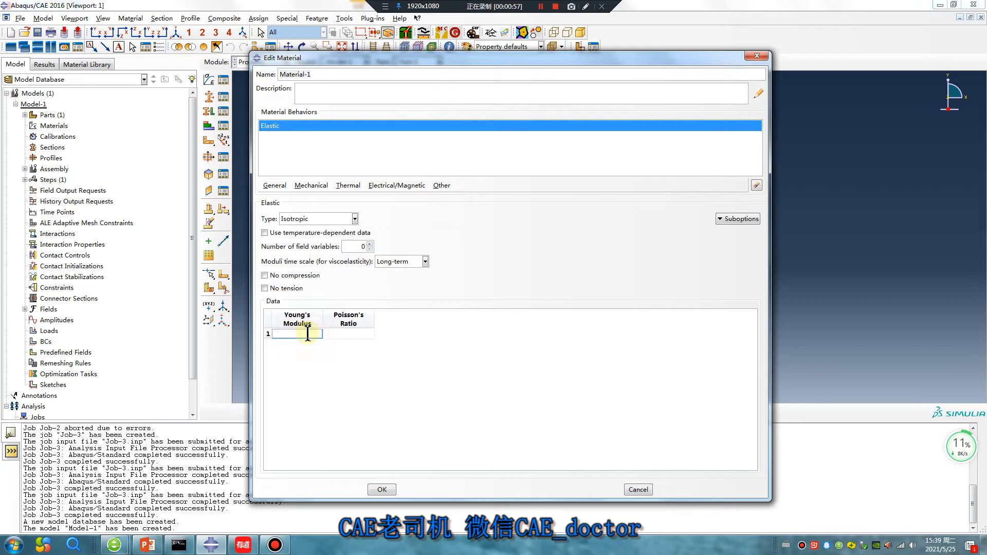
pyautogui.write('2e5')
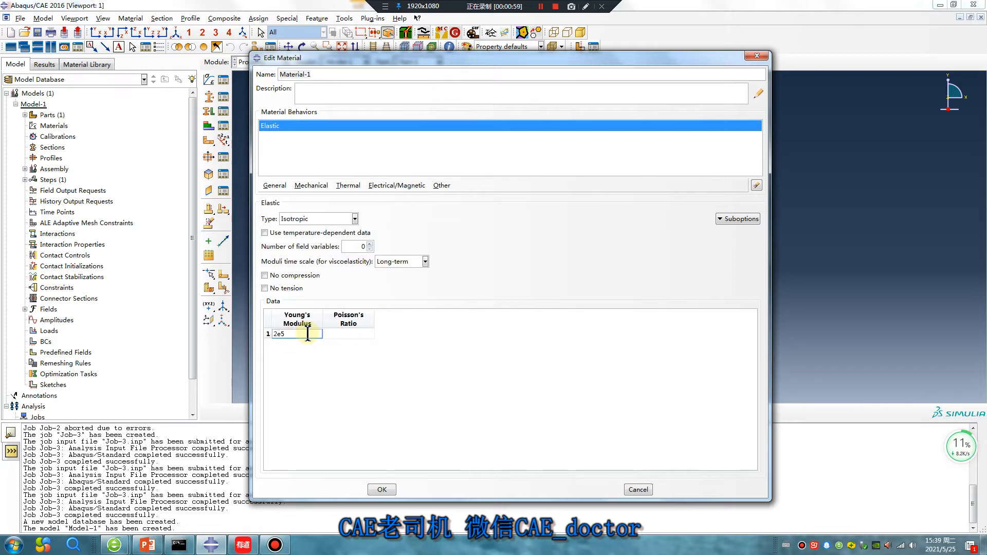
pyautogui.write('0.3')
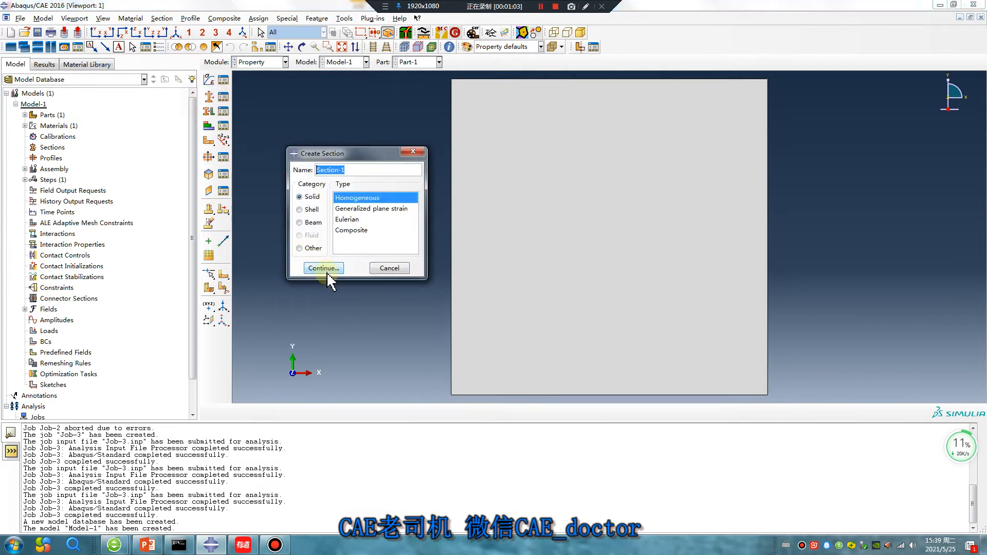
pyautogui.click(322, 268)
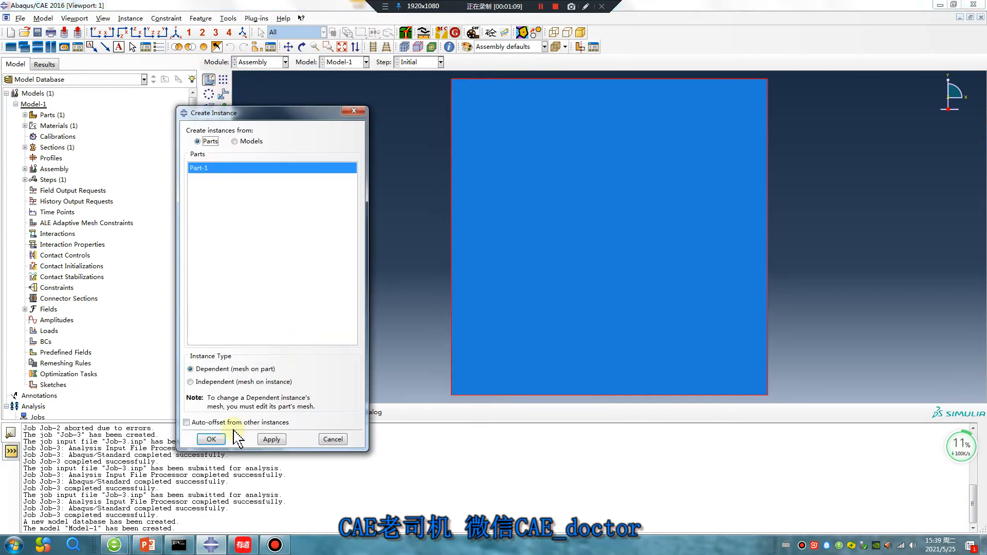
# Step: Instance Part-1 in the assembly and create static general Step-1
pyautogui.click(211, 438)
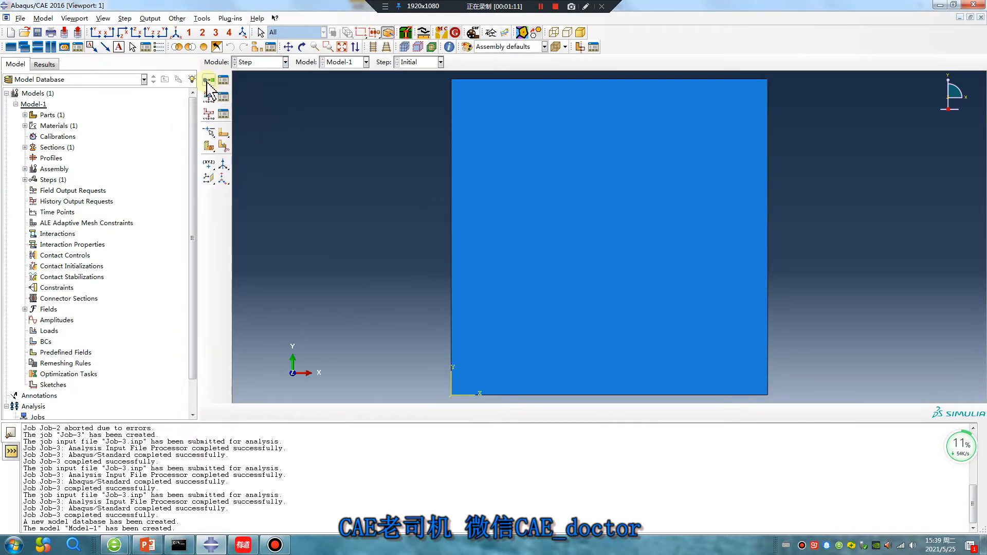
pyautogui.click(208, 80)
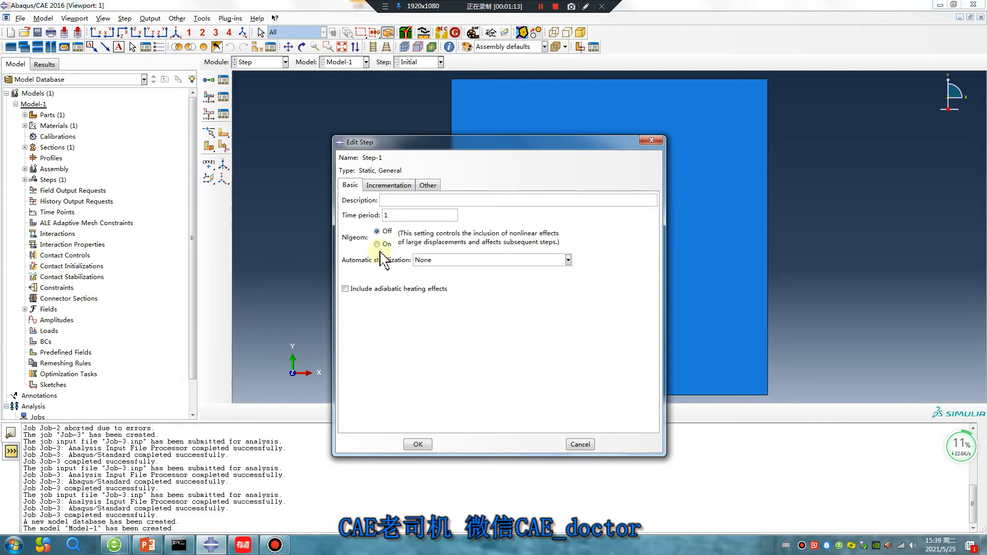
pyautogui.click(418, 444)
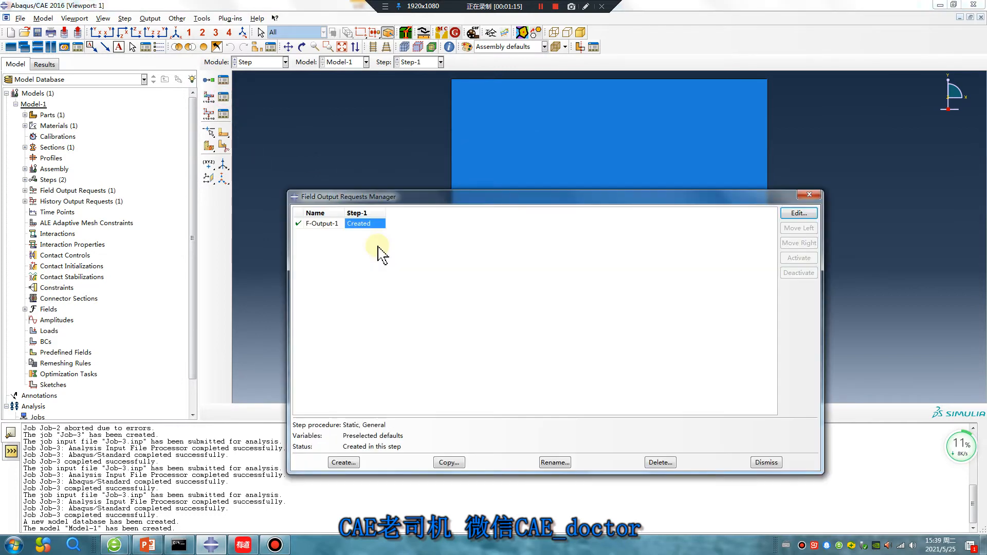
# Step: Set F-Output-1 to write every 0.01 time units, dropping the strain variables
pyautogui.click(797, 213)
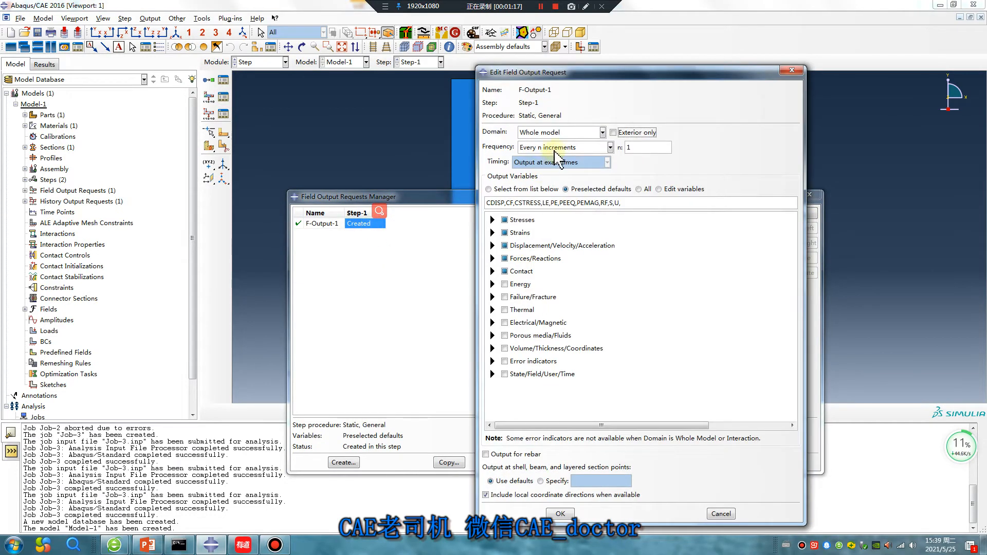
pyautogui.click(606, 162)
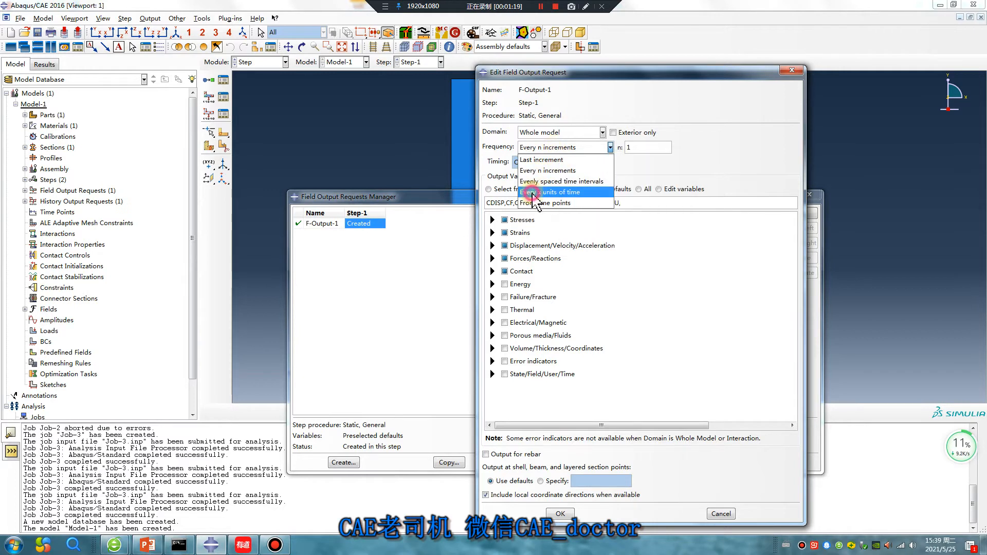
pyautogui.click(558, 192)
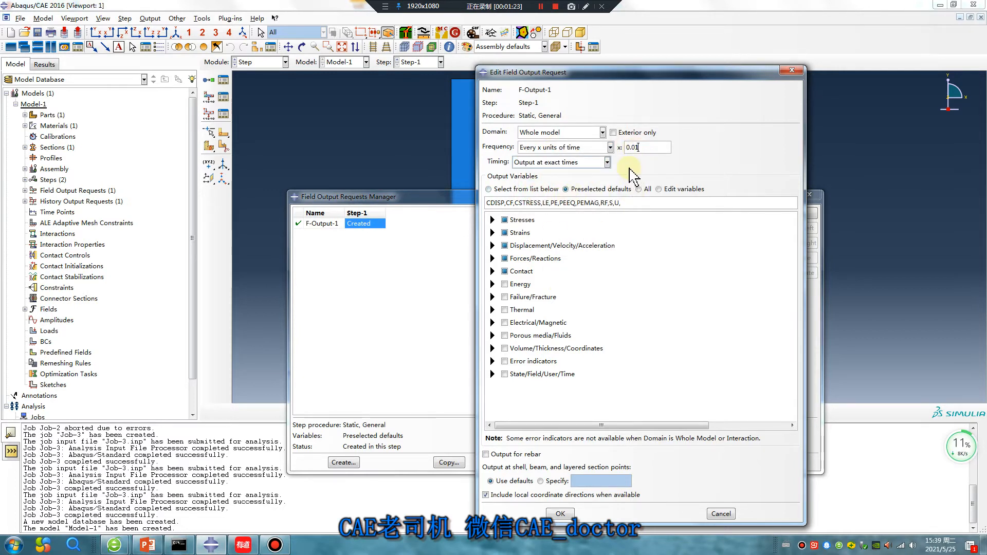
pyautogui.tripleClick(643, 147)
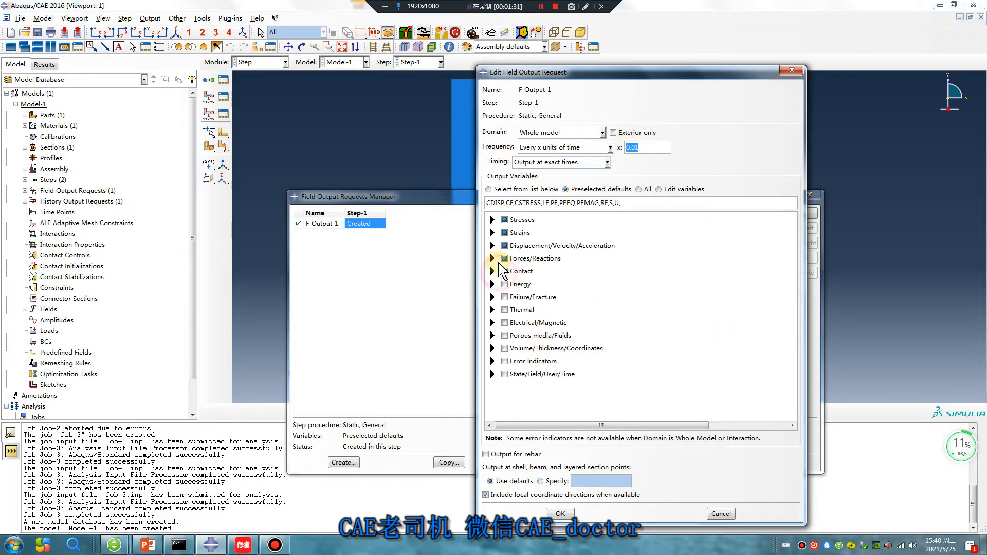
pyautogui.click(493, 232)
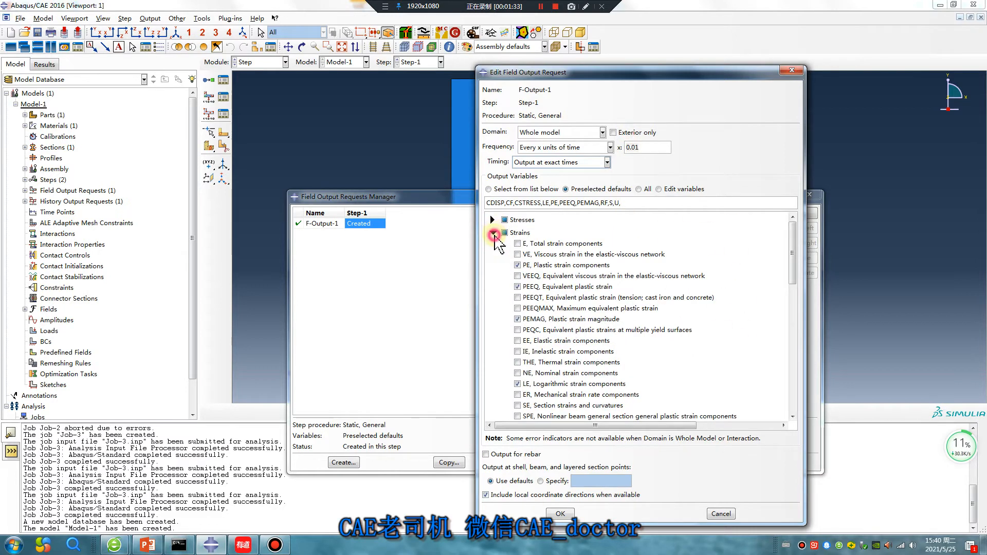
pyautogui.click(489, 189)
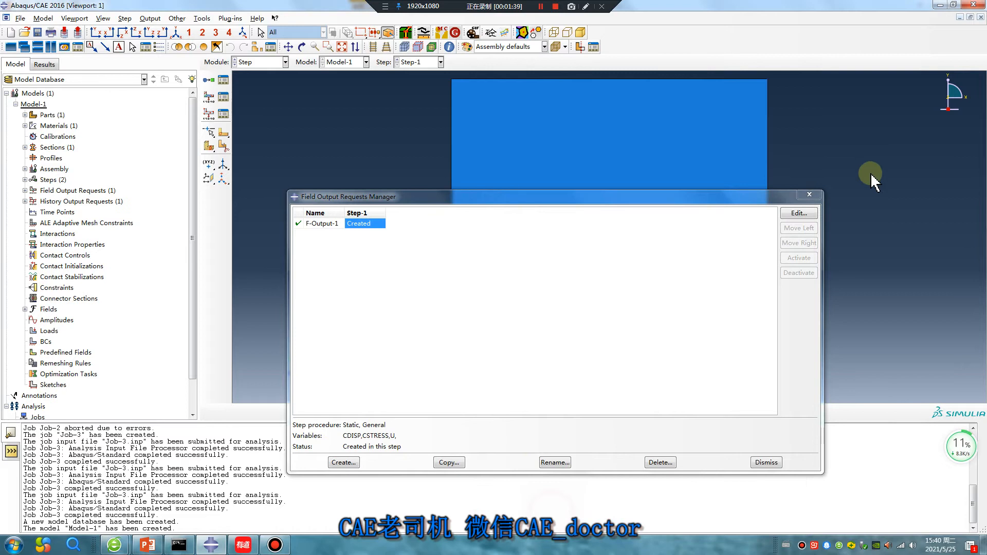
pyautogui.click(286, 61)
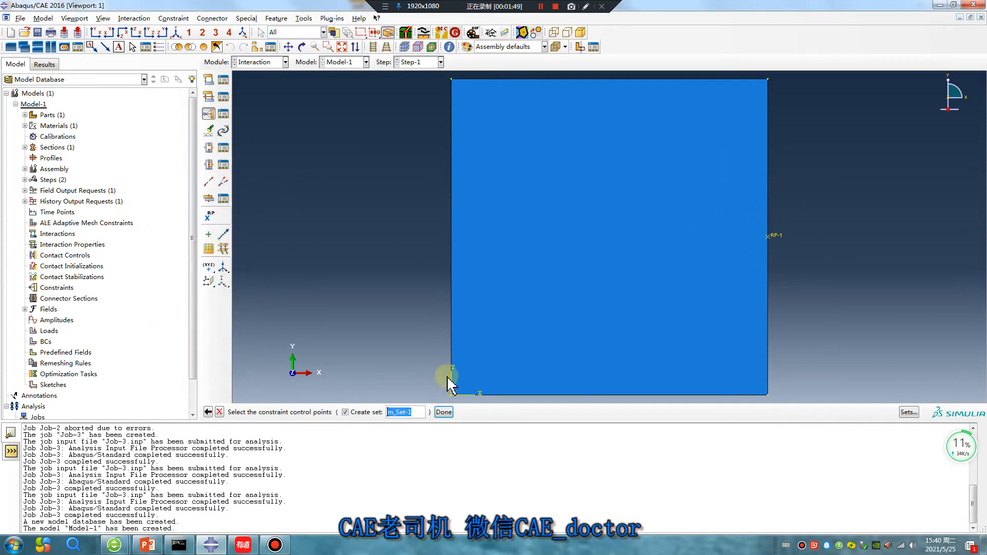
# Step: Kinematically couple RP-1 to the plate surface, then seed and mesh Part-1 into 100 elements
pyautogui.click(443, 412)
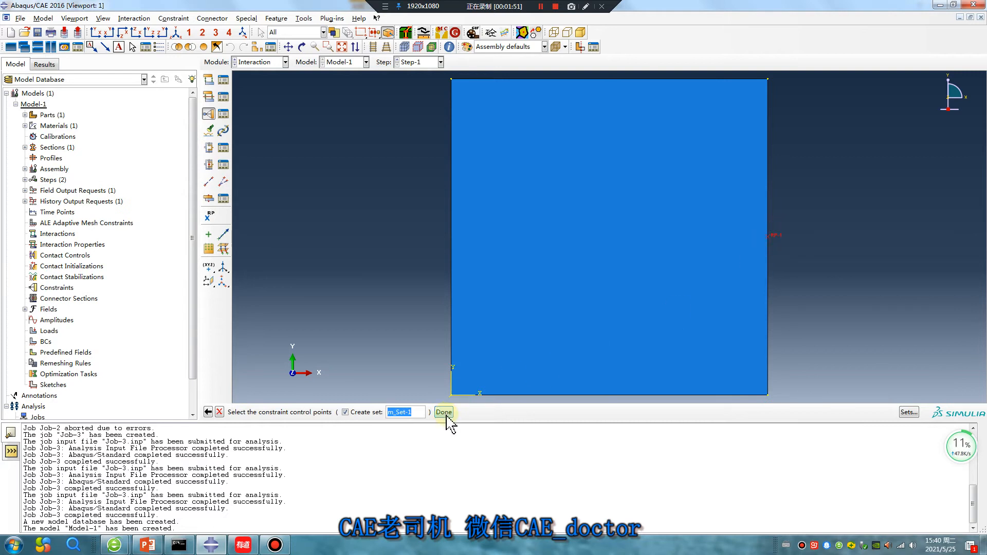
pyautogui.click(443, 413)
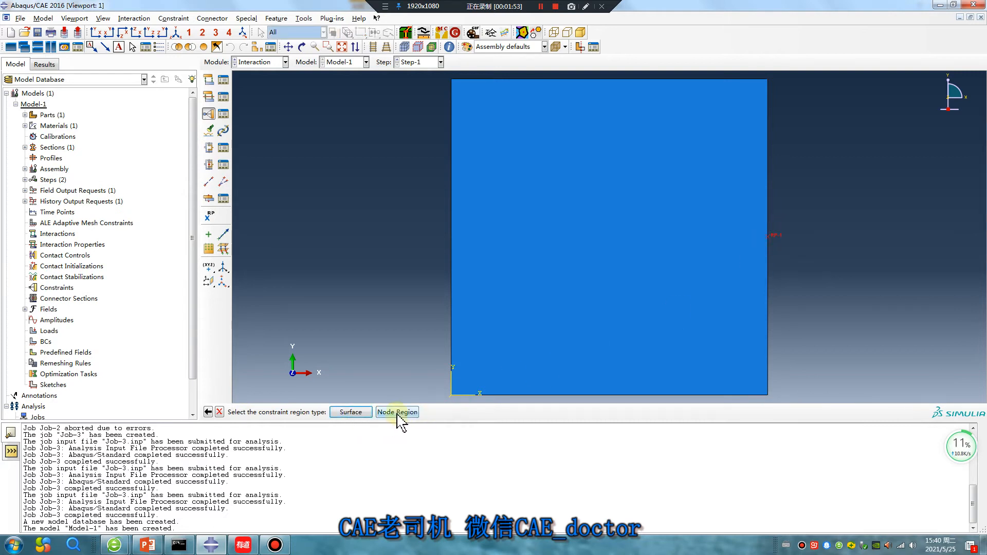
pyautogui.click(397, 412)
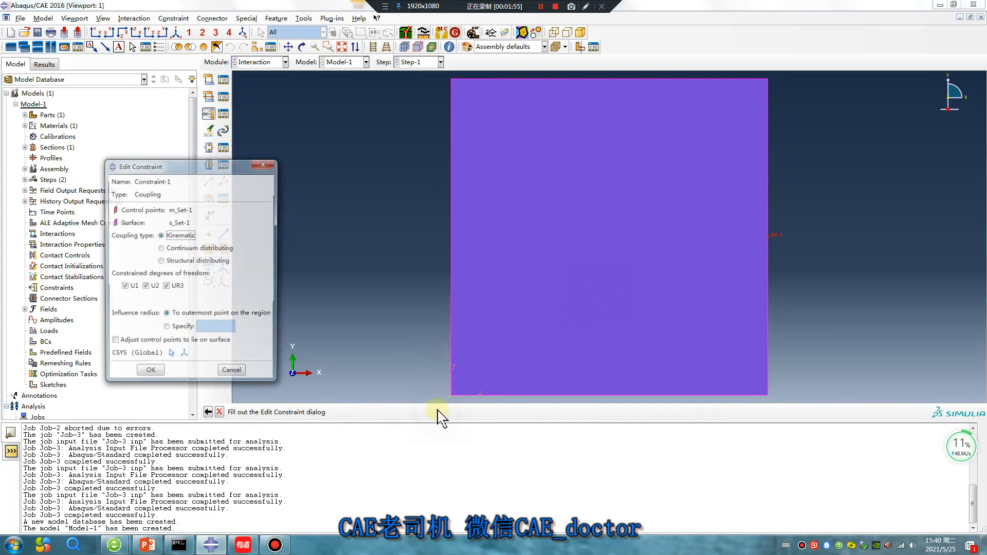
pyautogui.click(286, 62)
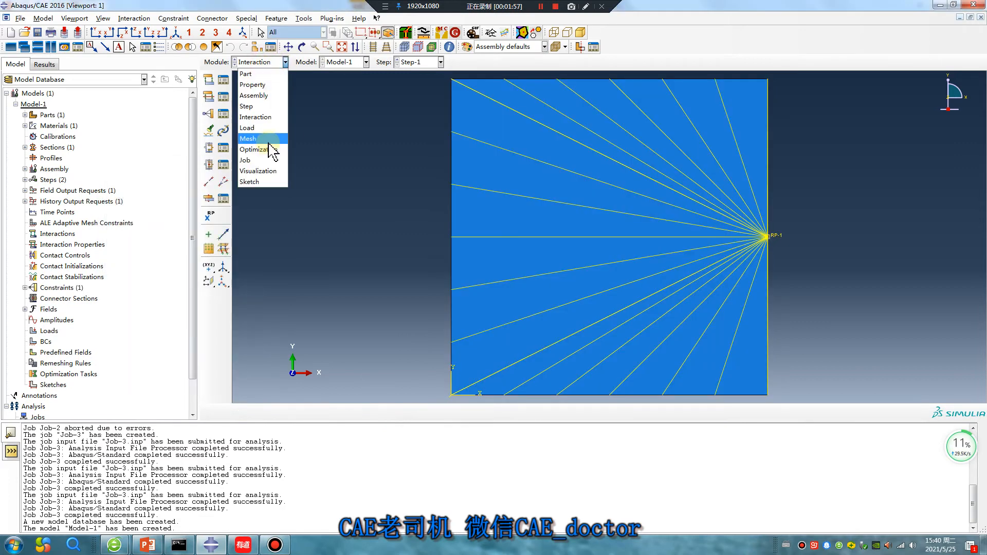
pyautogui.click(248, 138)
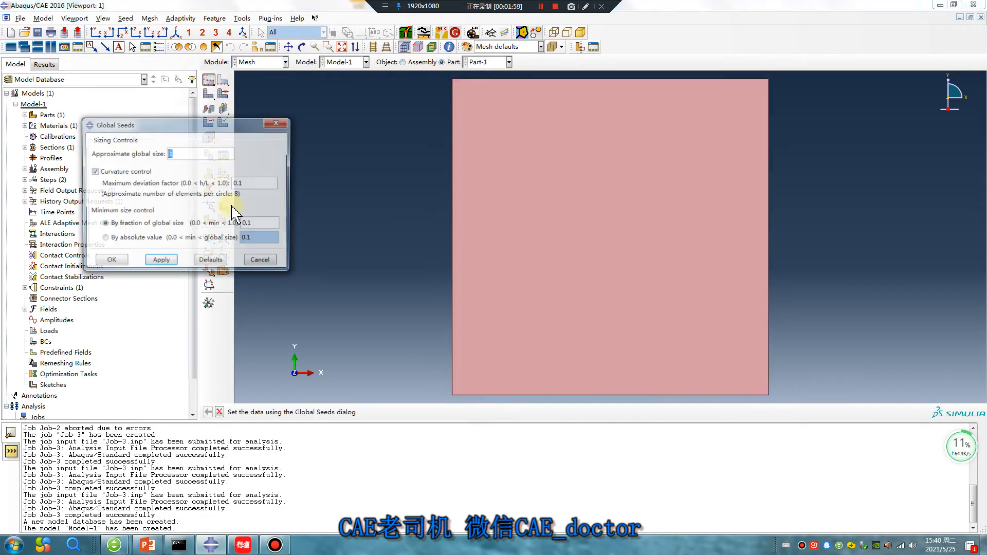
pyautogui.click(112, 259)
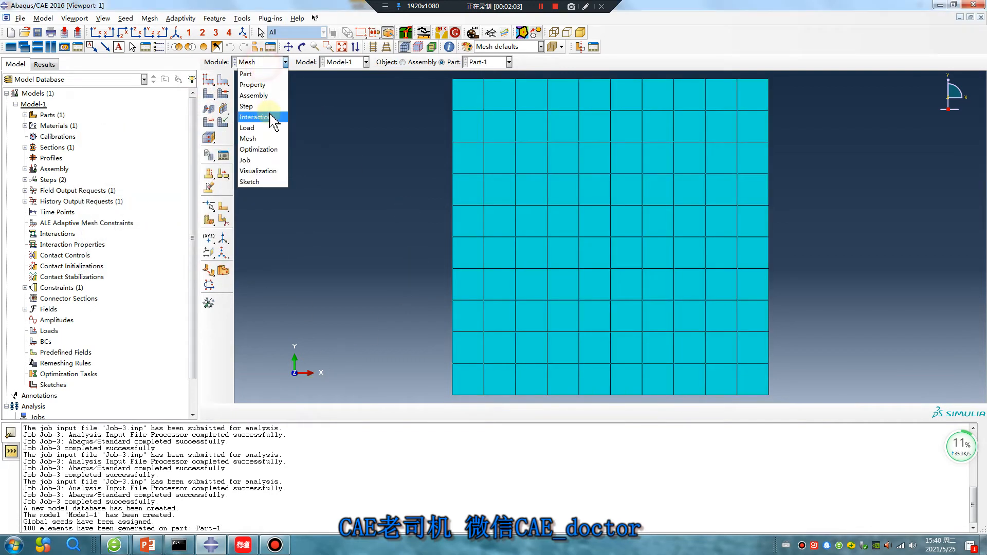
# Step: Create Displacement/Rotation BC-1 on RP-1 with U1 = 100 and UR3 = 0
pyautogui.click(247, 128)
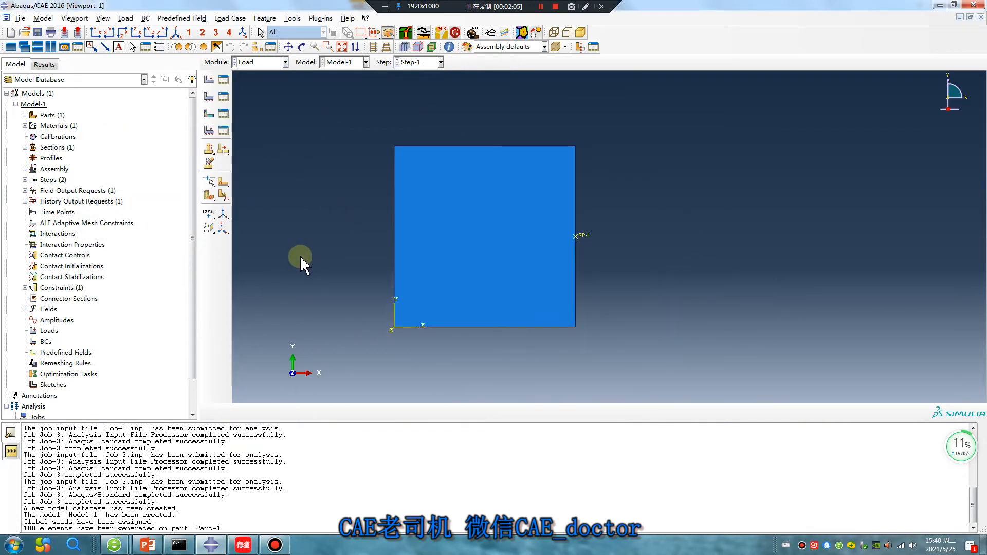
pyautogui.moveTo(439, 314)
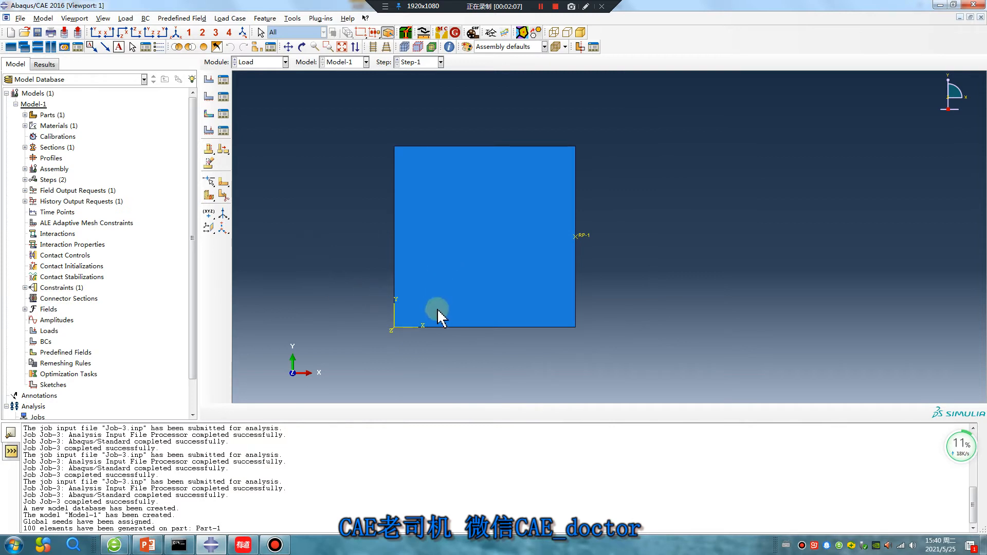
pyautogui.moveTo(715, 246)
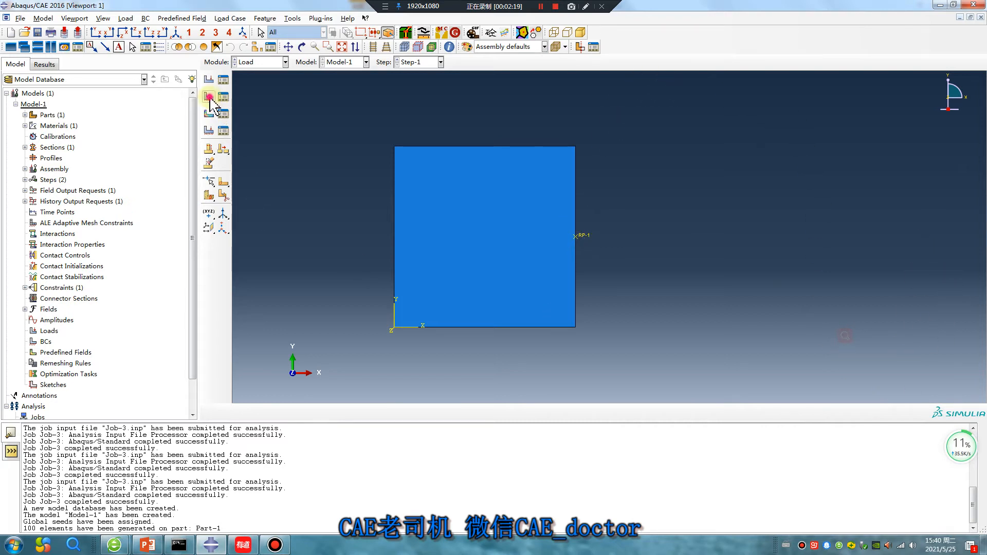
pyautogui.click(208, 97)
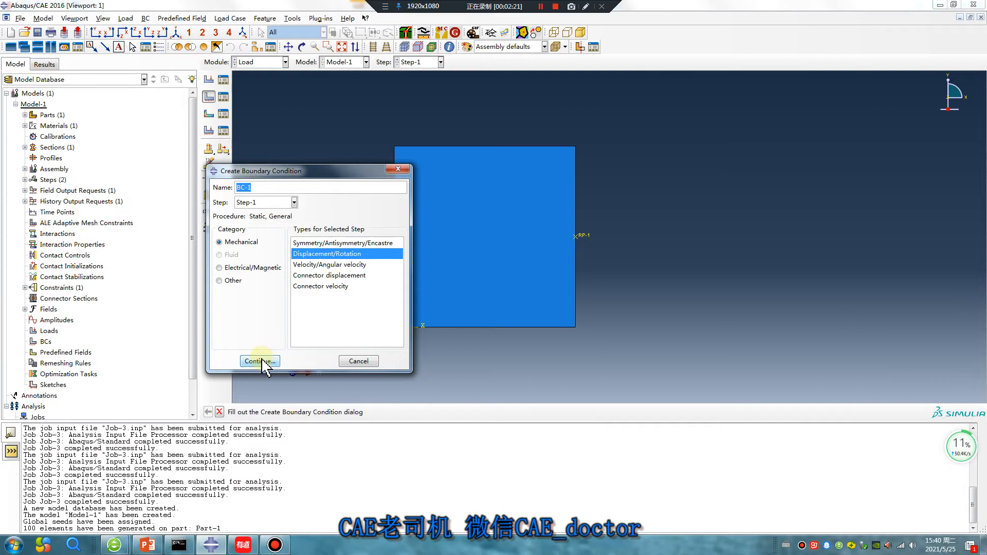
pyautogui.click(259, 361)
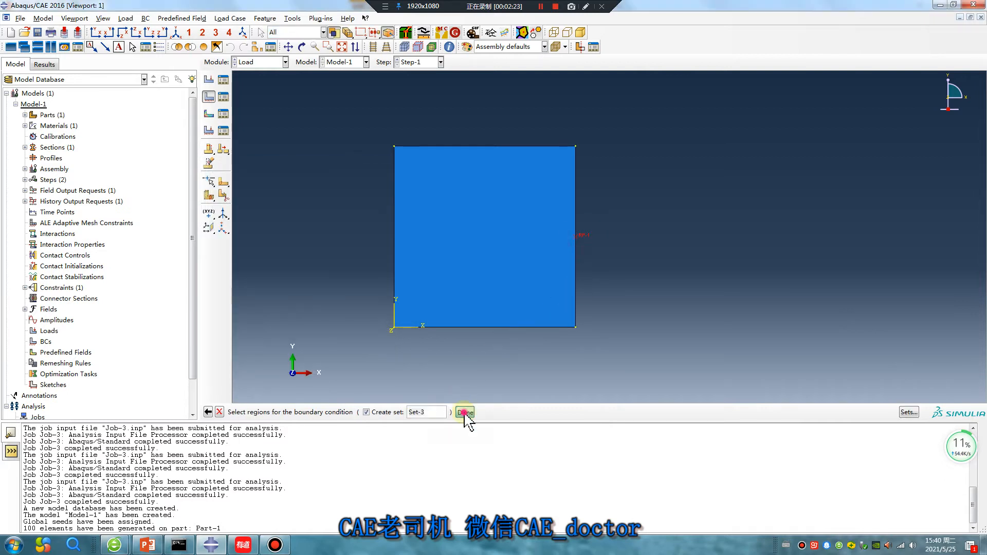
pyautogui.click(465, 412)
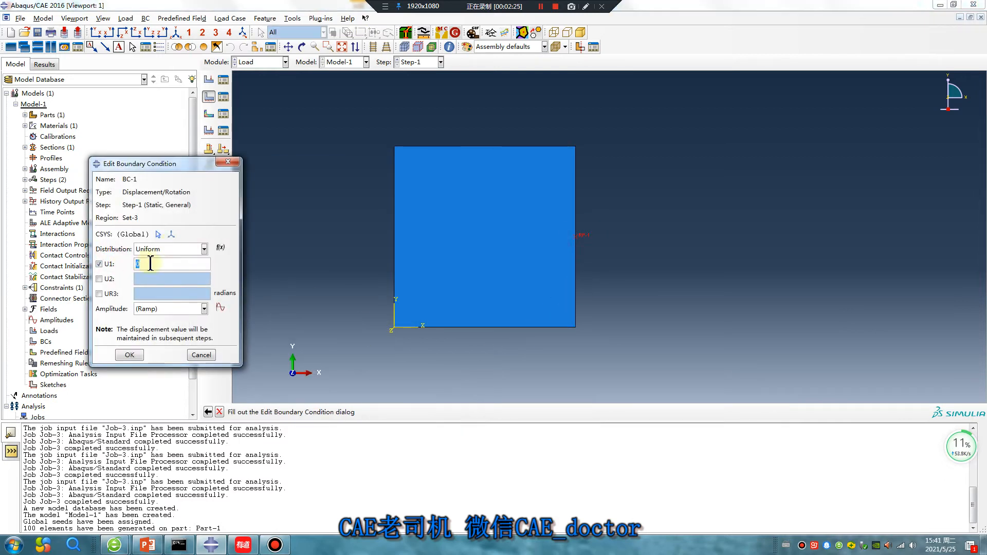
pyautogui.write('100')
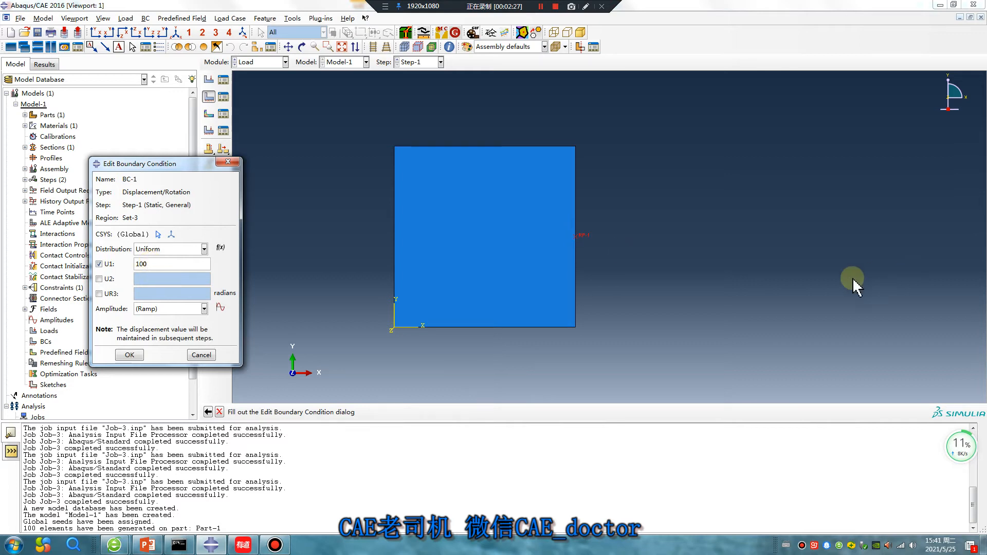
pyautogui.click(99, 294)
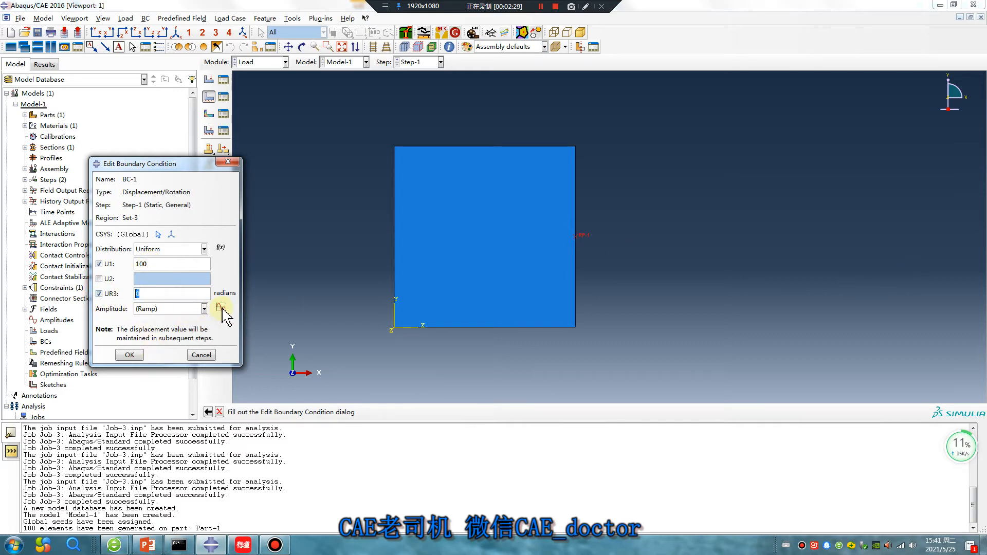
# Step: Create amplitude Amp-1 and apply it to BC-1
pyautogui.click(219, 308)
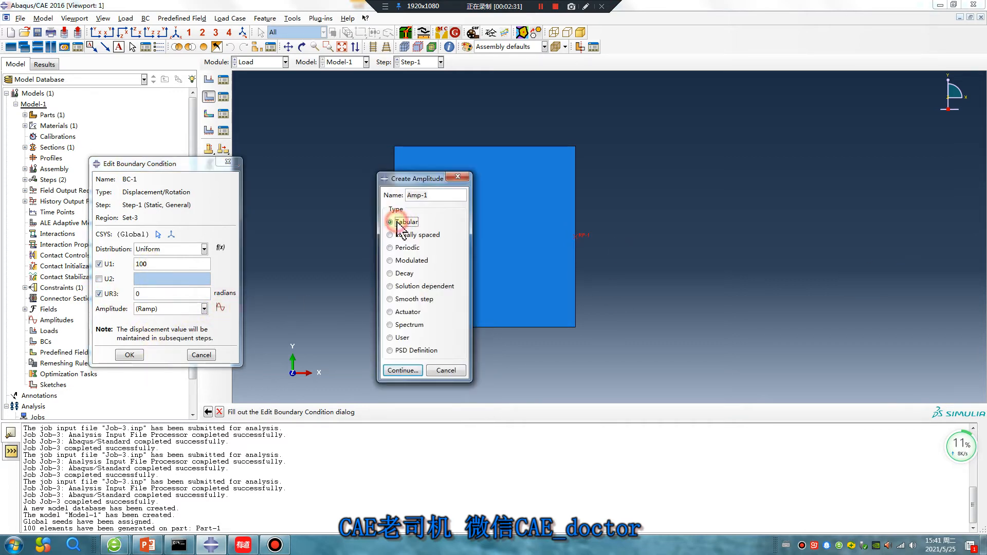
pyautogui.click(401, 371)
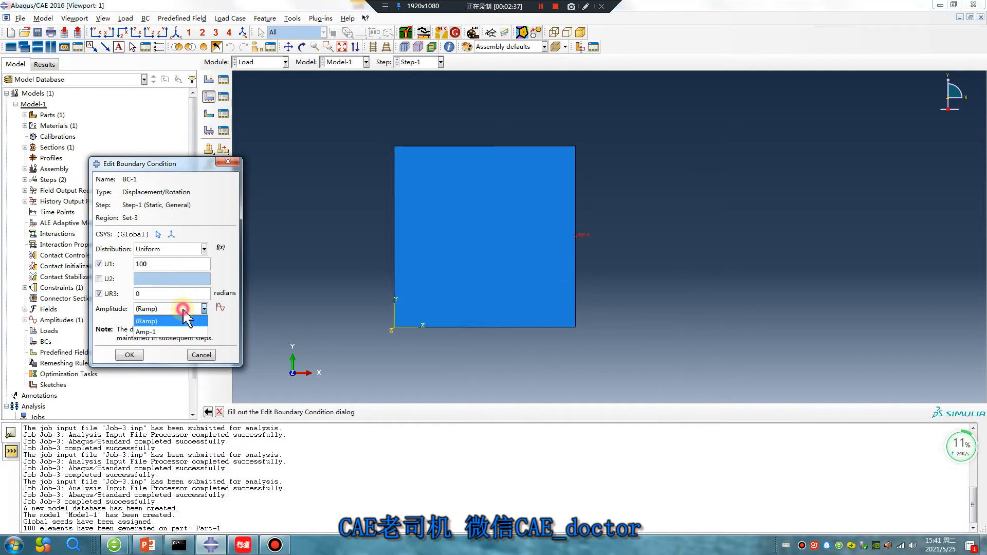
pyautogui.click(145, 331)
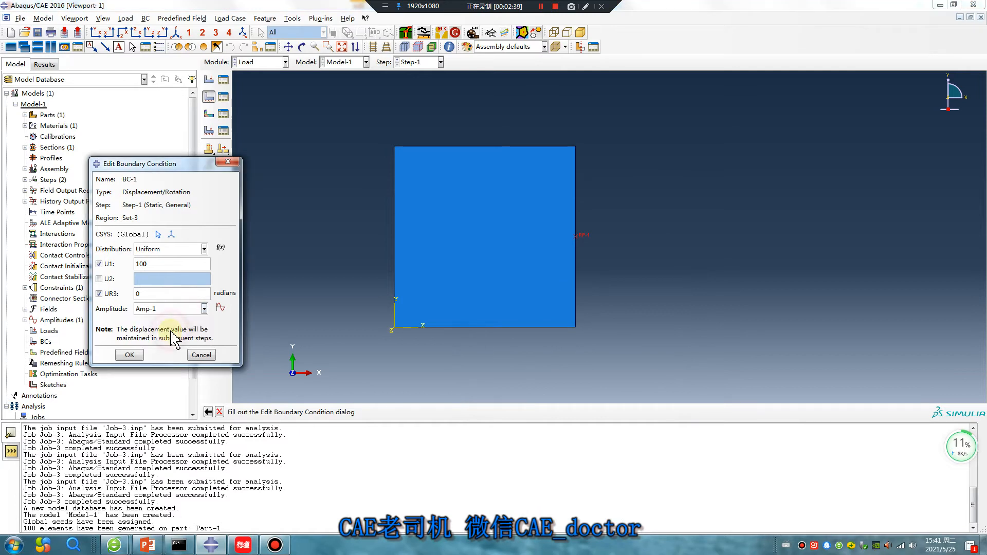
pyautogui.click(128, 355)
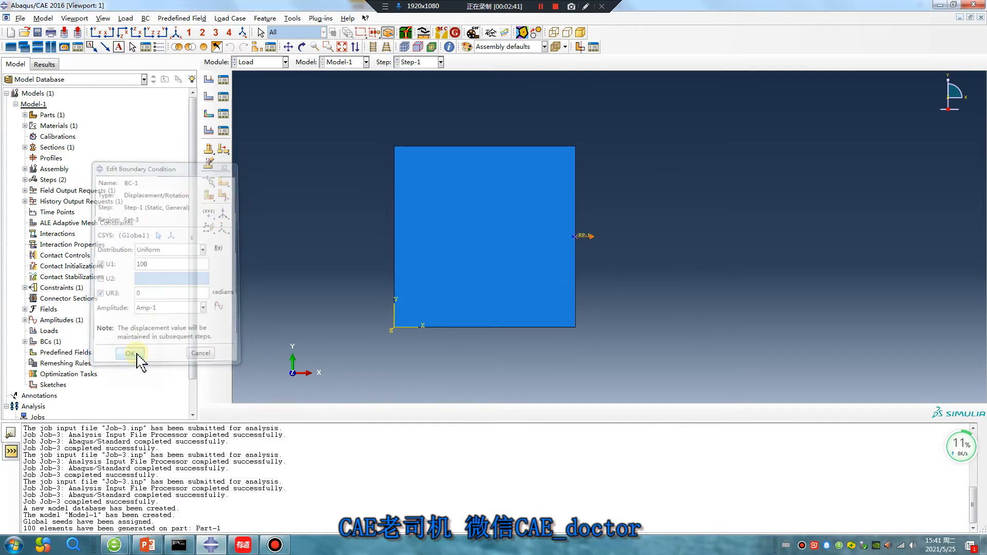
pyautogui.click(130, 353)
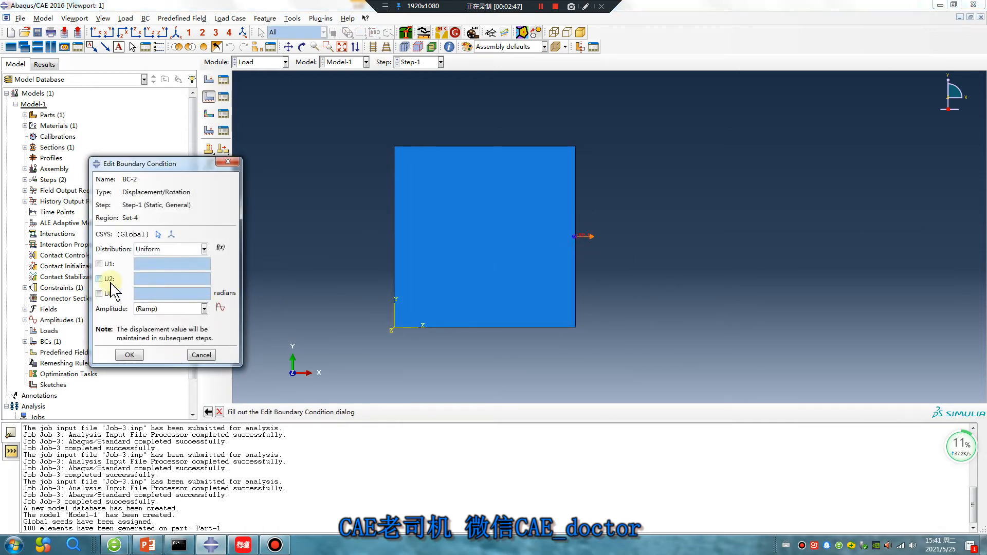
# Step: Enter U2 = 100 for BC-2 and sketch a red waveform over the plate
pyautogui.write('100')
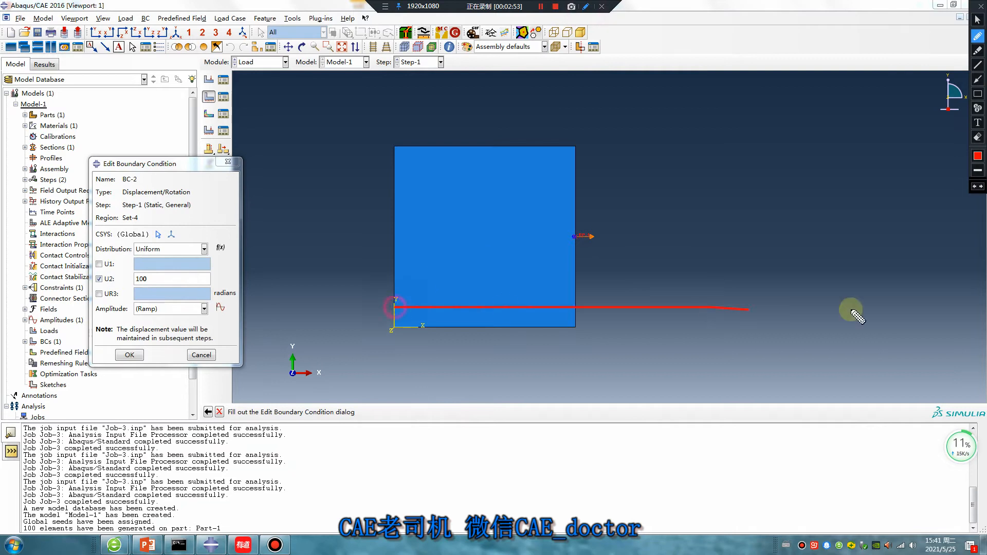
pyautogui.moveTo(853, 314); pyautogui.dragTo(497, 166)
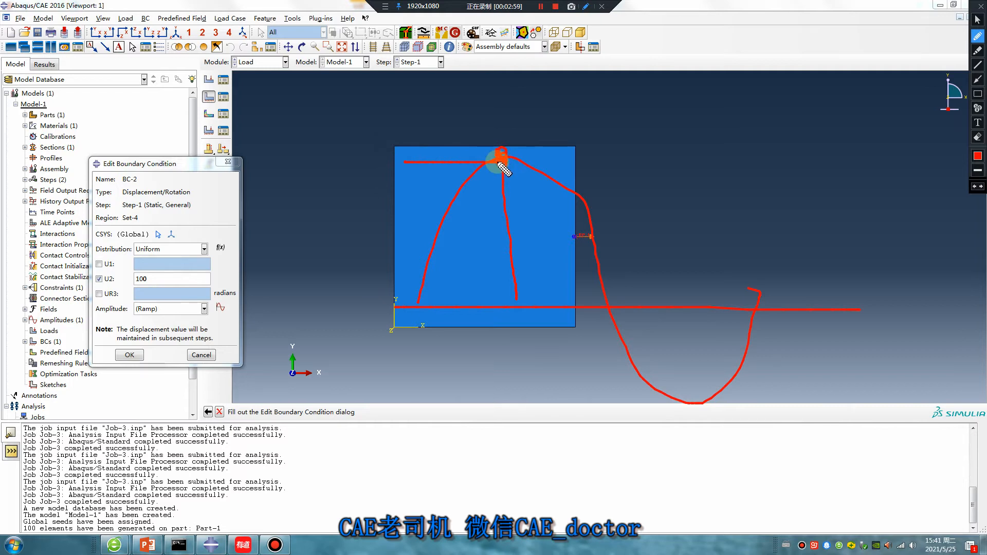
pyautogui.moveTo(403, 159)
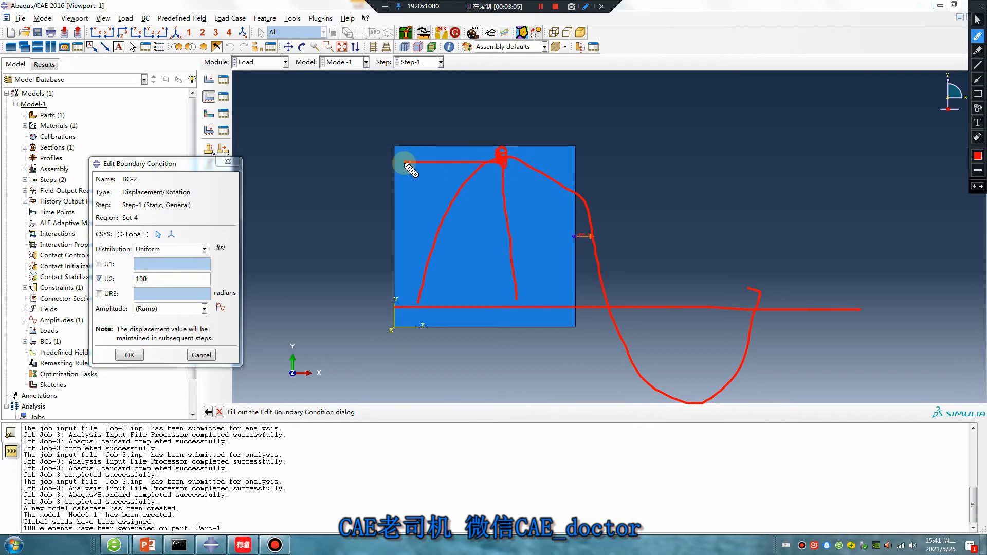
pyautogui.moveTo(425, 406)
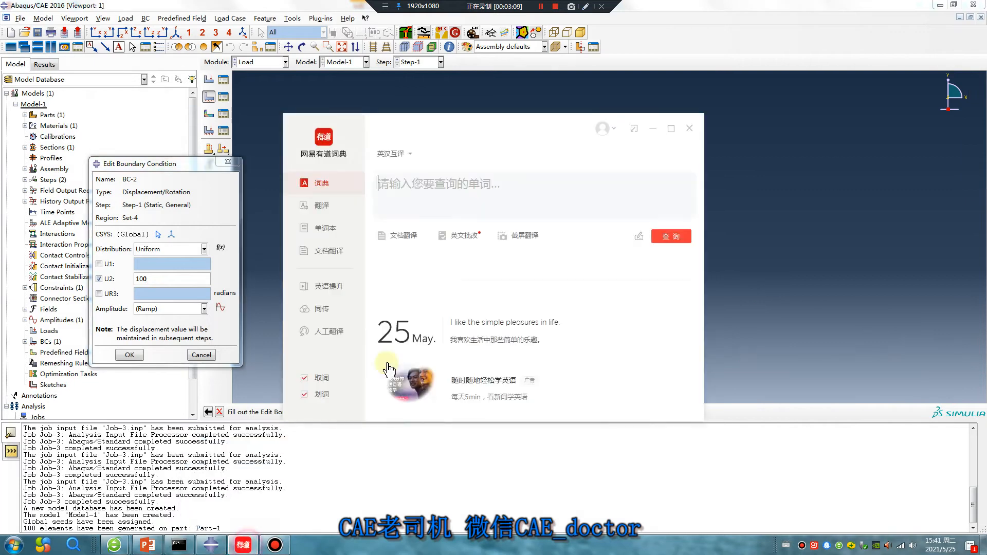
# Step: Search Youdao Dictionary for 'zhenfu' to see its translation
pyautogui.write('zh')
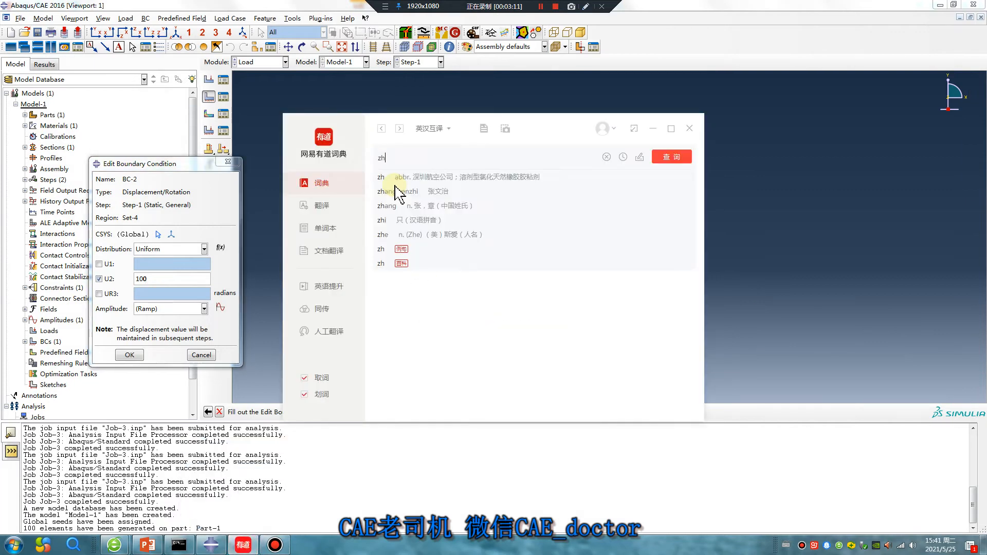
pyautogui.write('henfu')
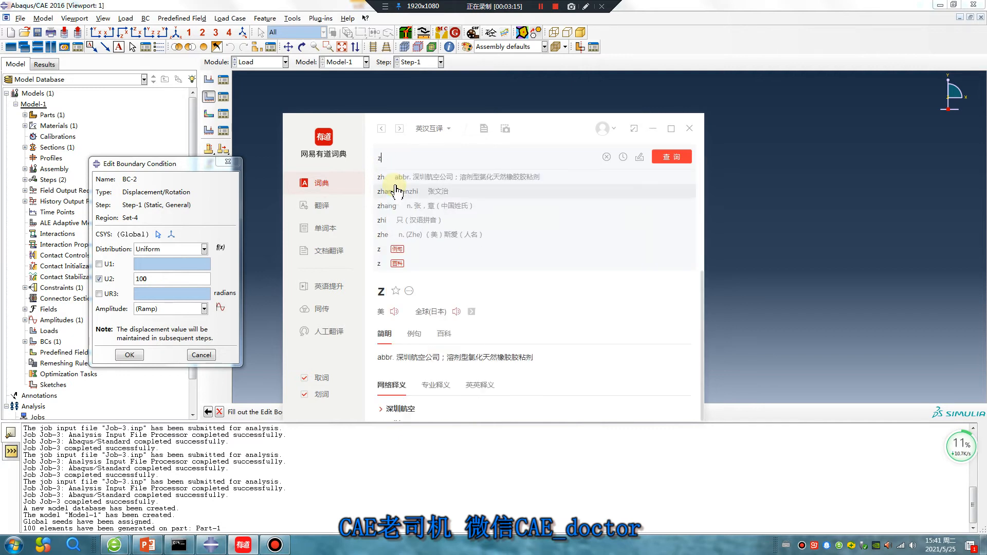
pyautogui.write('enfu')
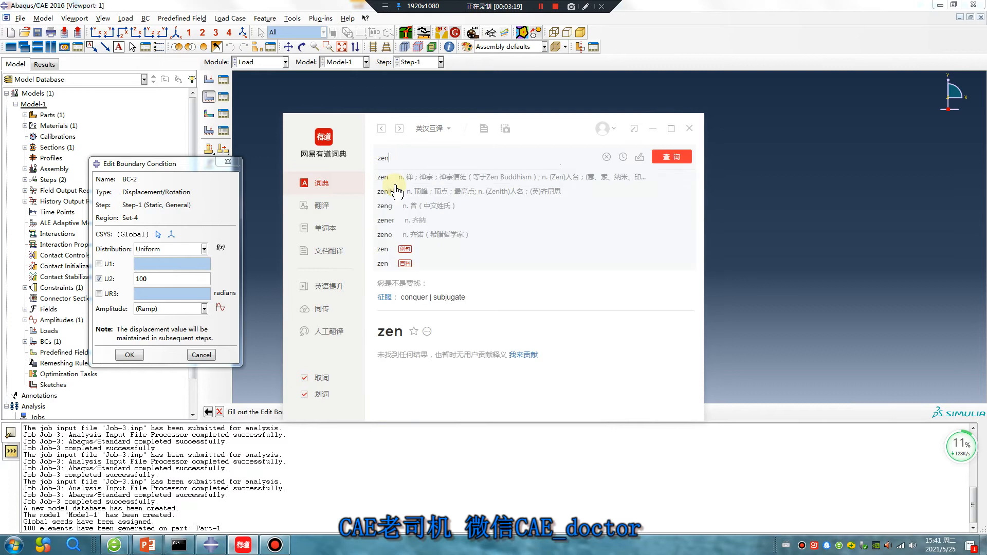
pyautogui.write('zenfu')
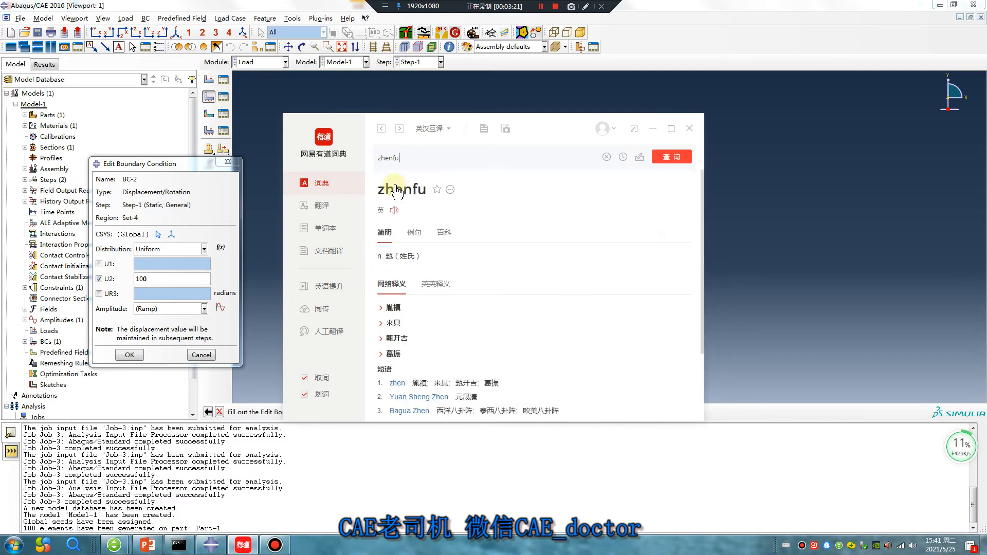
pyautogui.click(671, 156)
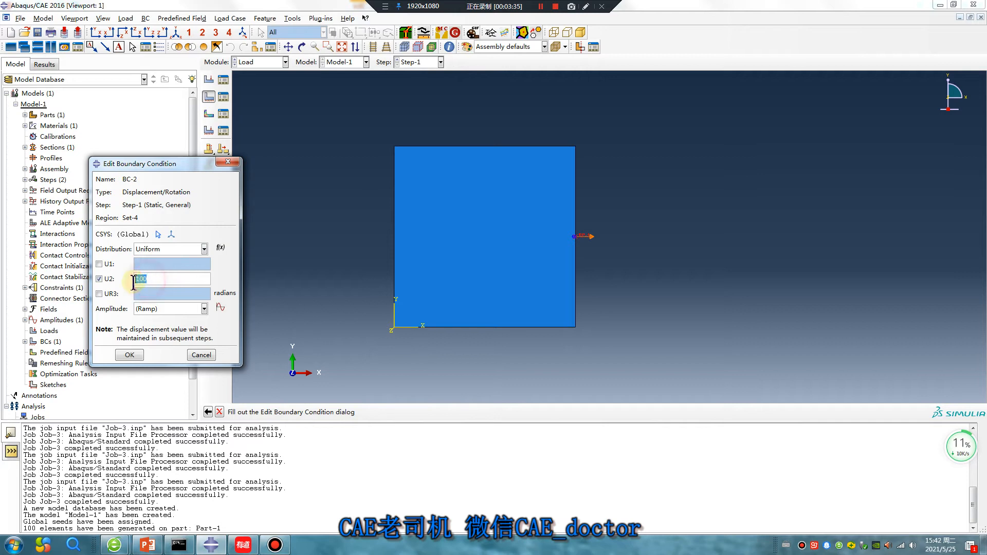
# Step: Create periodic amplitude Amp-2 with circular frequency 6.28, start time 0, A = 0, B = 1
pyautogui.click(221, 309)
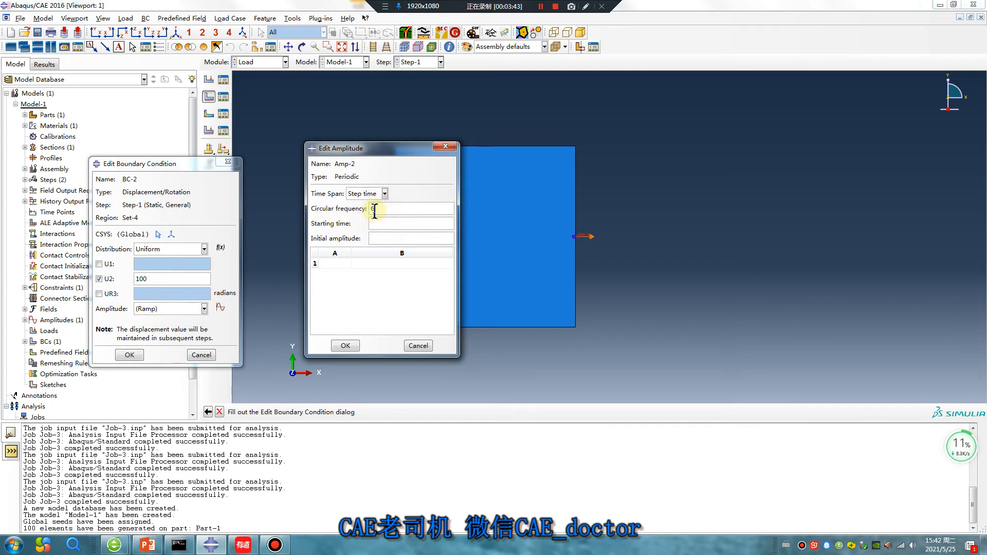
pyautogui.write('6.28')
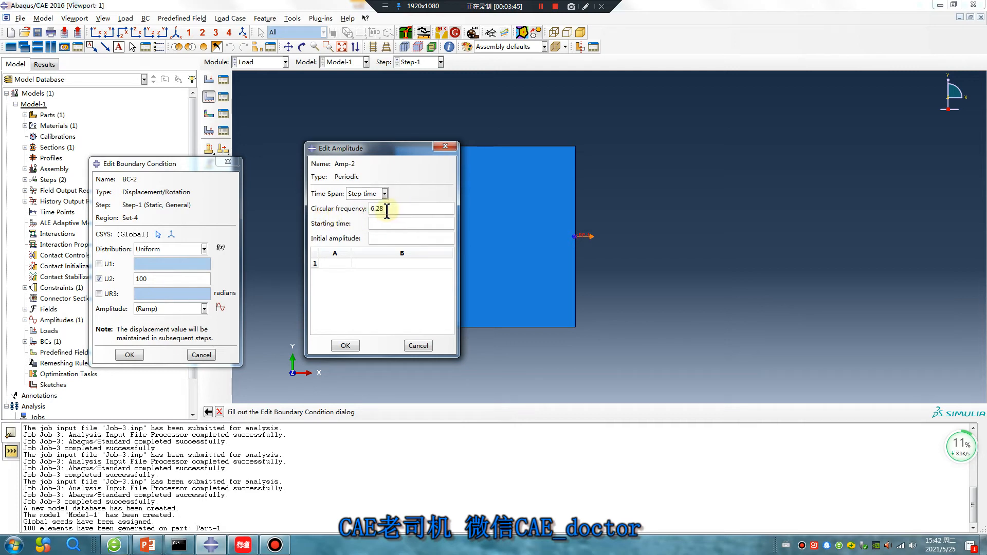
pyautogui.moveTo(574, 23)
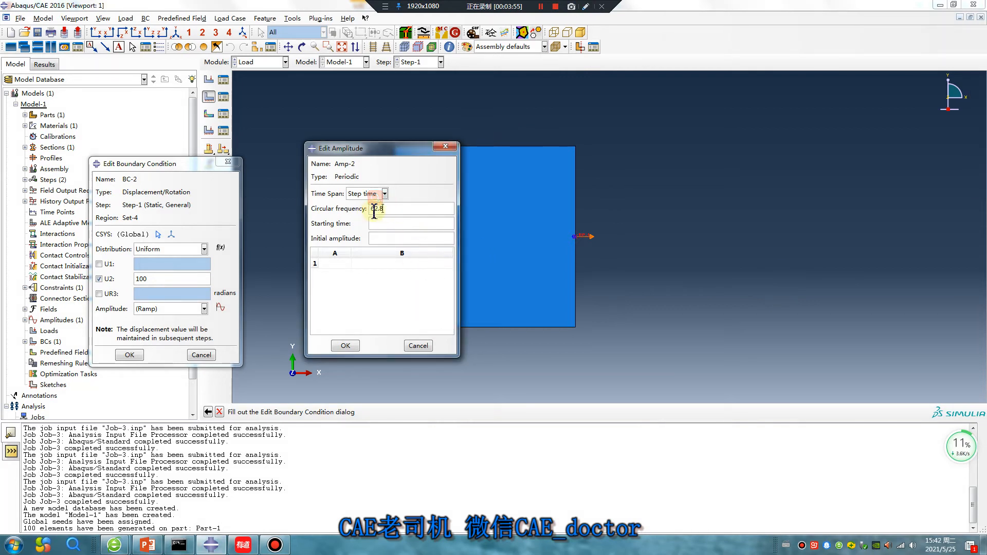
pyautogui.write('62.8')
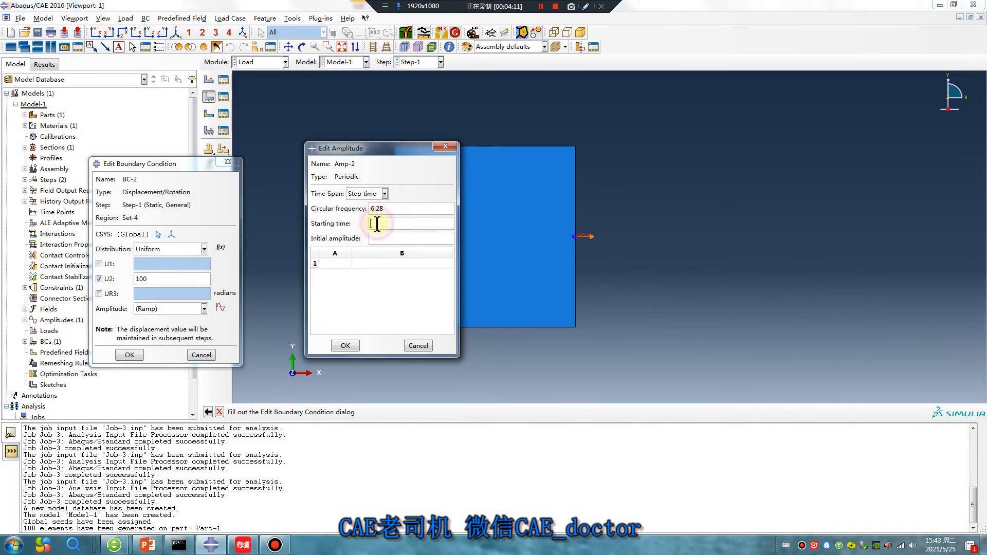
pyautogui.write('0')
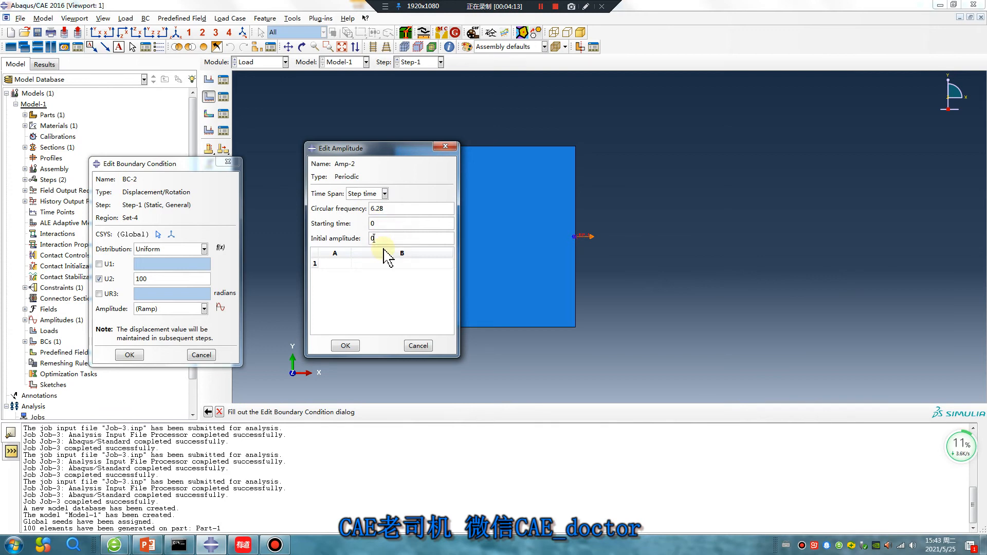
pyautogui.click(334, 263)
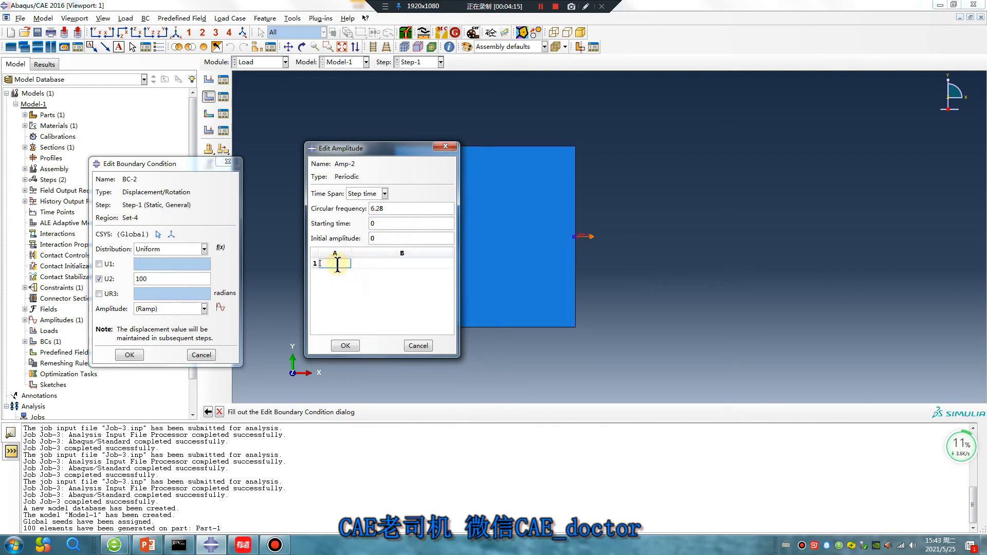
pyautogui.write('0')
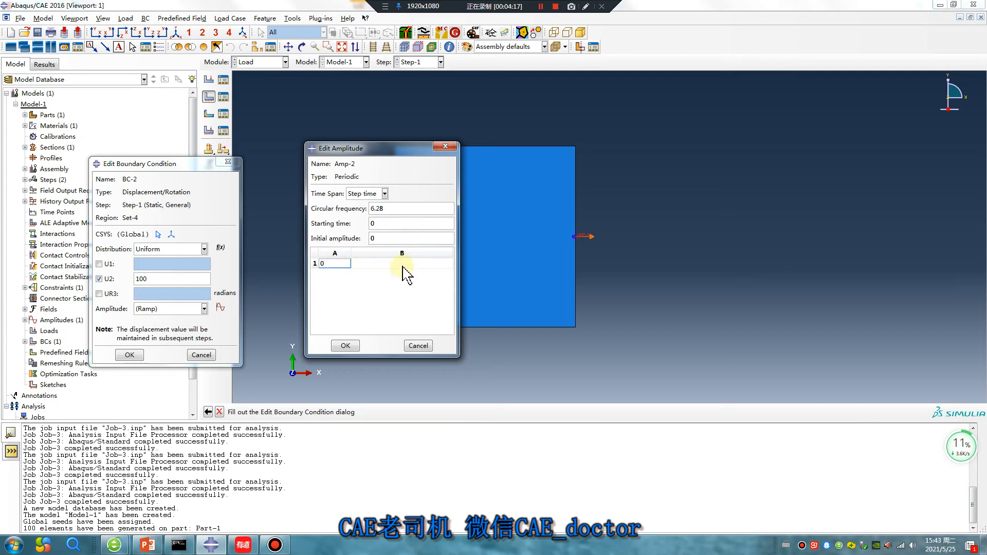
pyautogui.write('1')
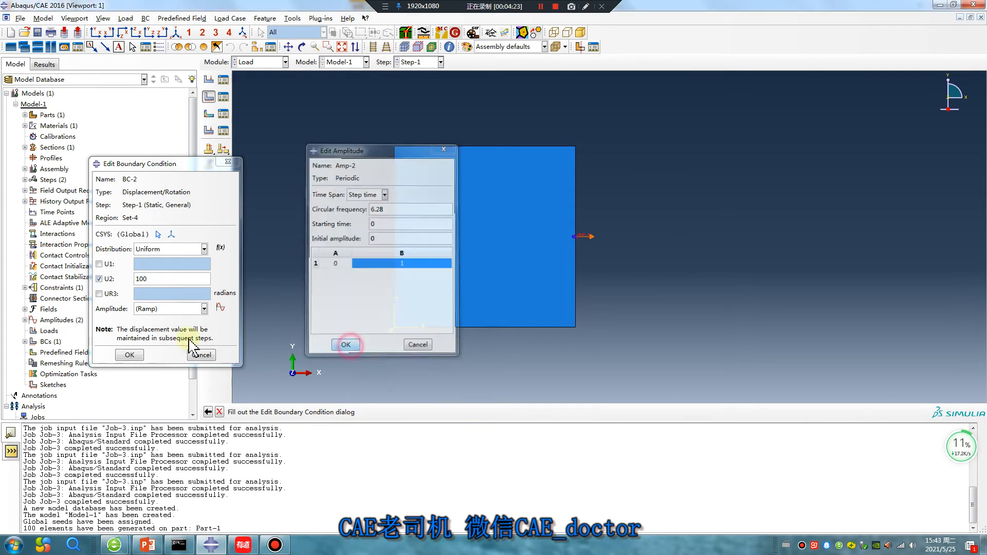
pyautogui.click(345, 344)
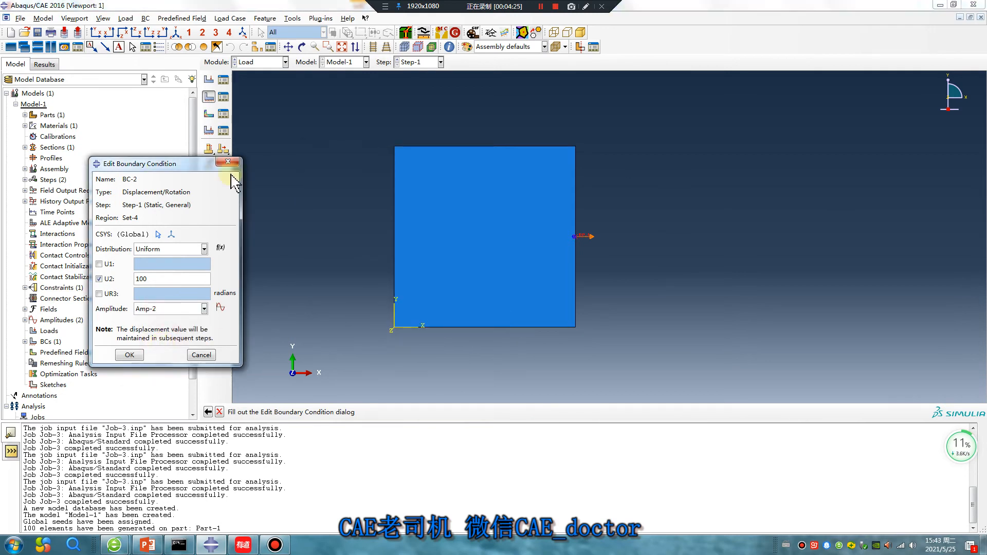
# Step: Confirm BC-2 using Amp-2 and switch to the Job module
pyautogui.click(129, 355)
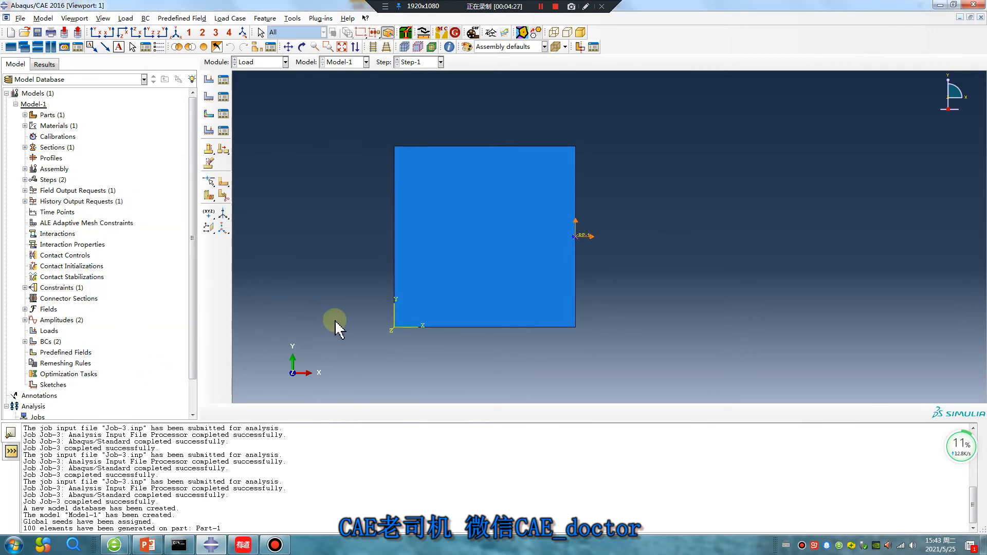
pyautogui.click(285, 61)
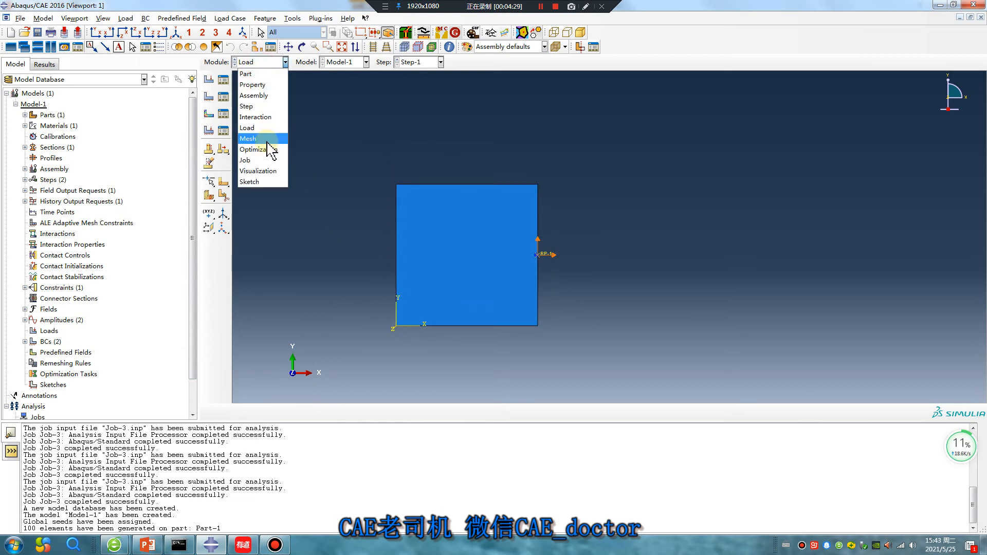
pyautogui.click(245, 160)
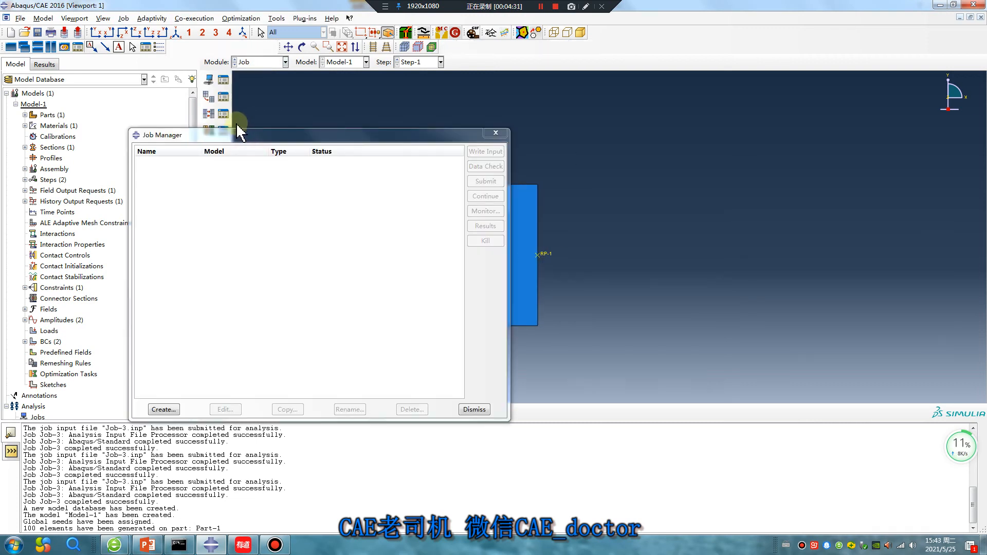
# Step: Create Job-1 from Model-1, submit it, and open its results when completed
pyautogui.click(163, 409)
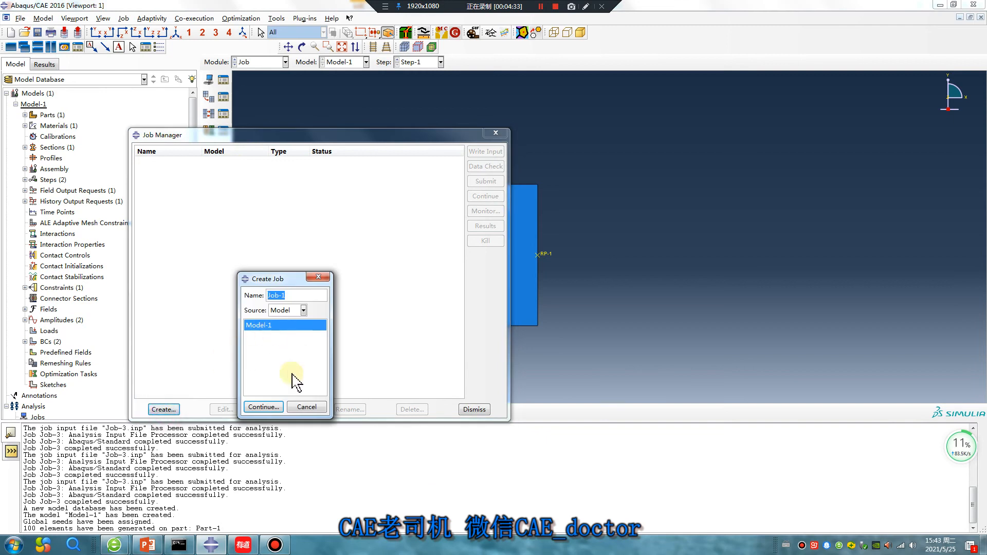
pyautogui.click(263, 406)
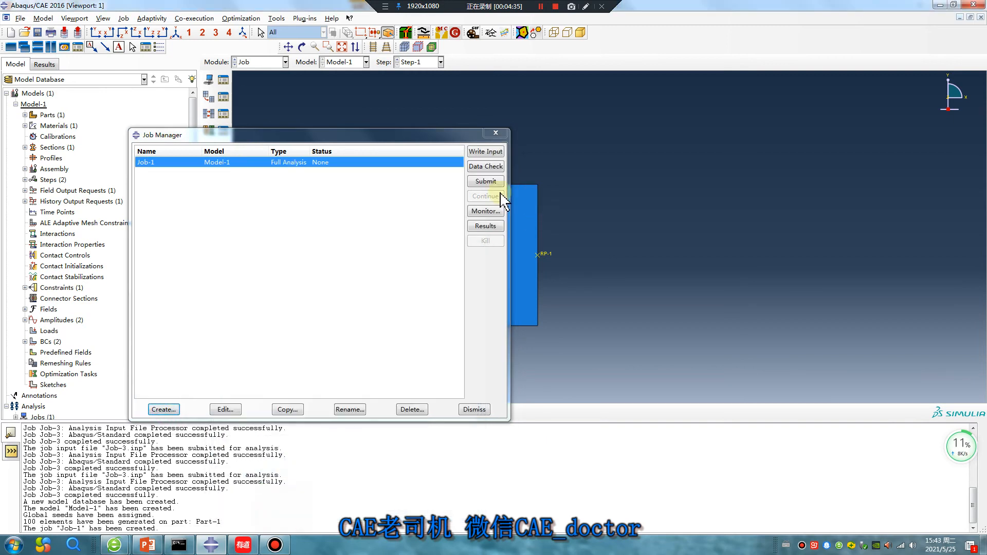
pyautogui.click(485, 182)
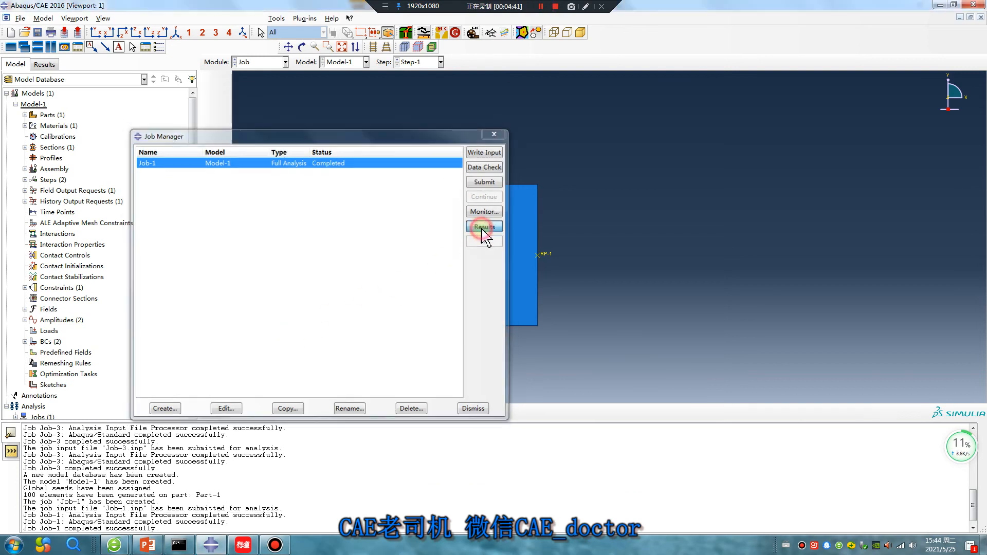
pyautogui.click(483, 227)
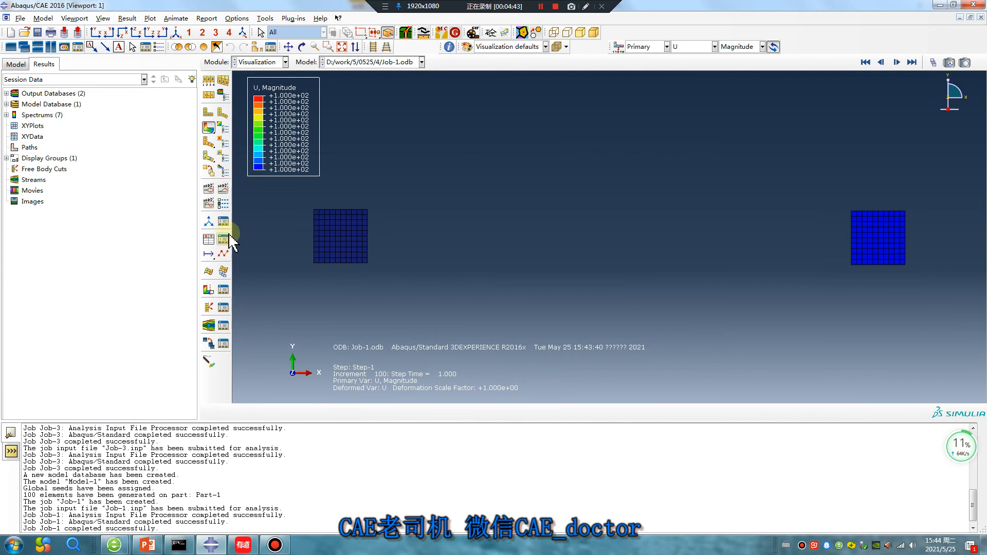
# Step: Animate Job-1's displacement time history on a loop, then stop the animation
pyautogui.click(897, 61)
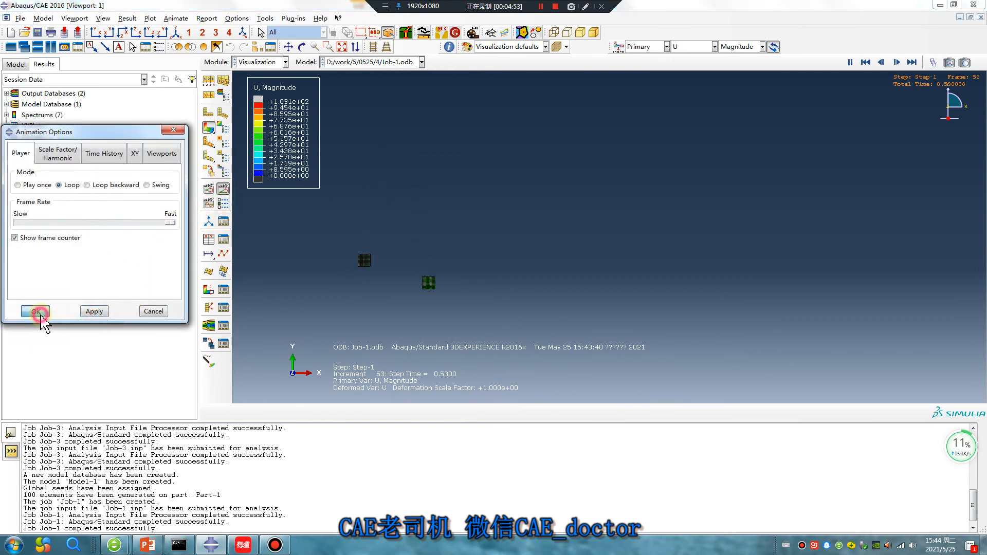
pyautogui.click(34, 311)
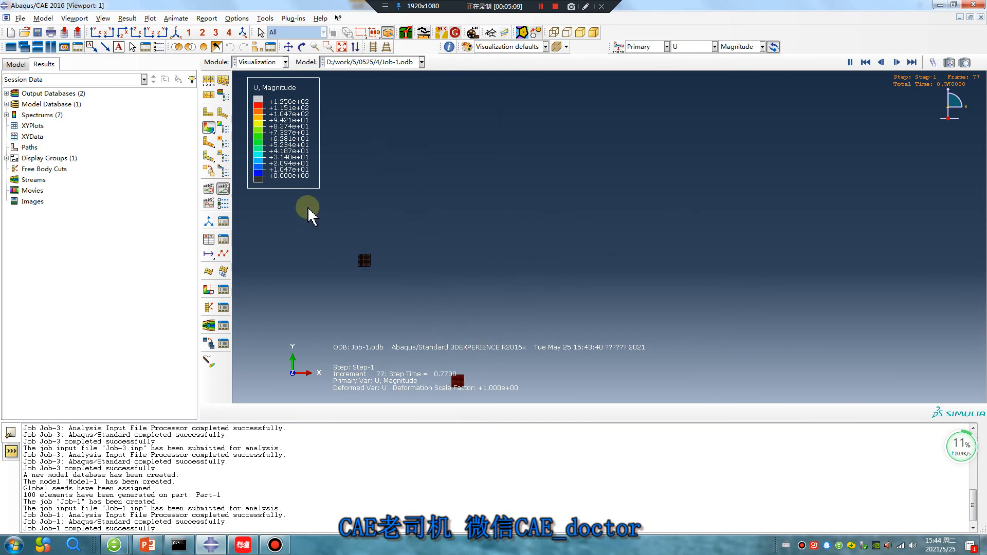
pyautogui.click(897, 61)
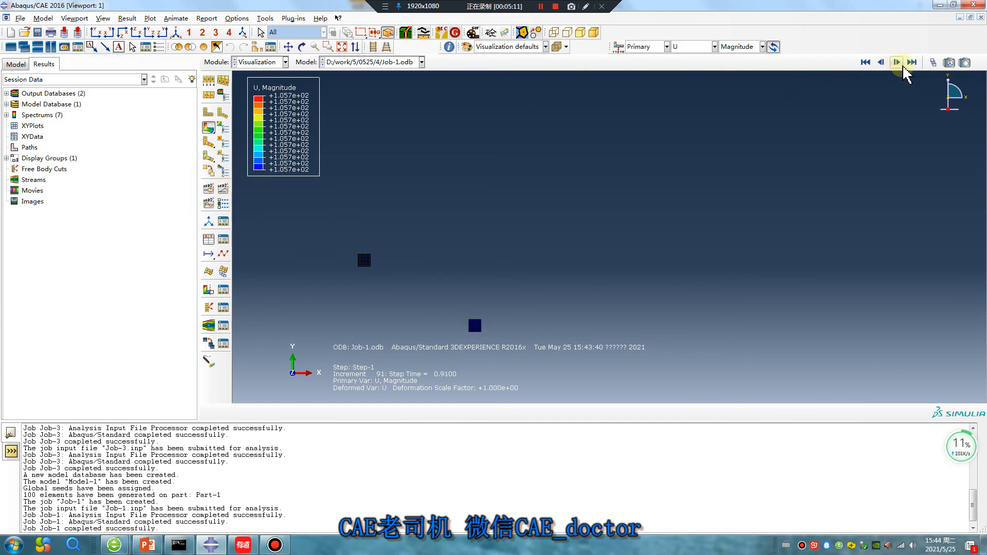
pyautogui.click(895, 62)
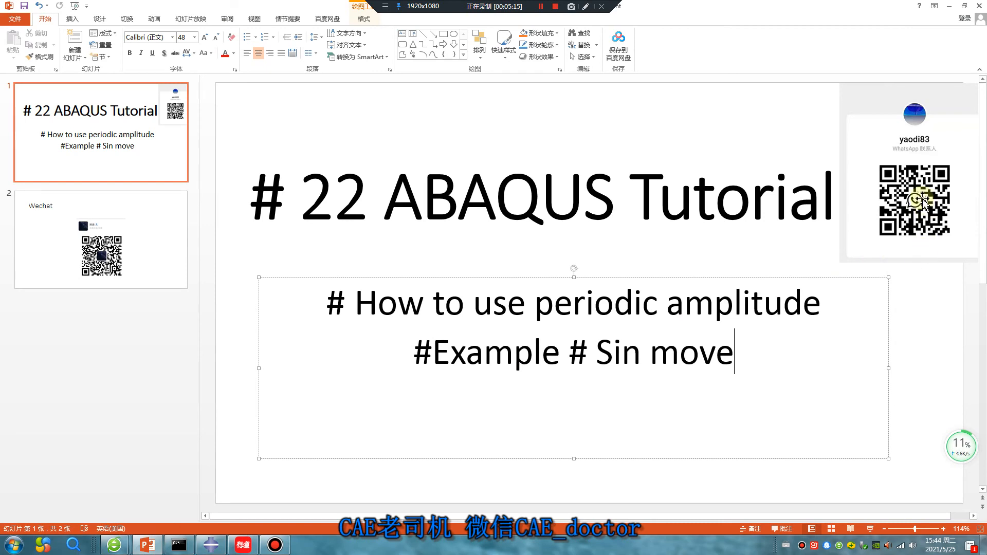
pyautogui.moveTo(890, 154)
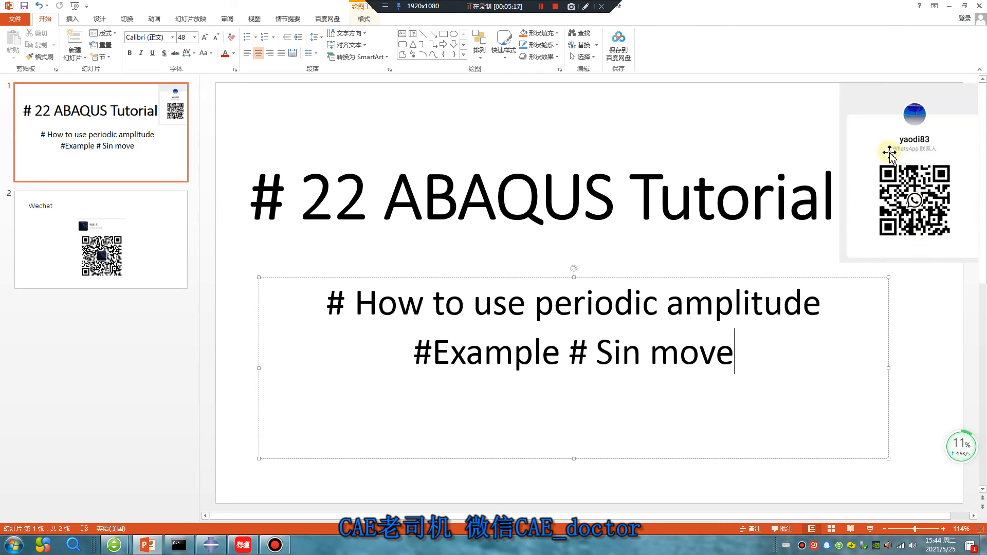
pyautogui.click(101, 239)
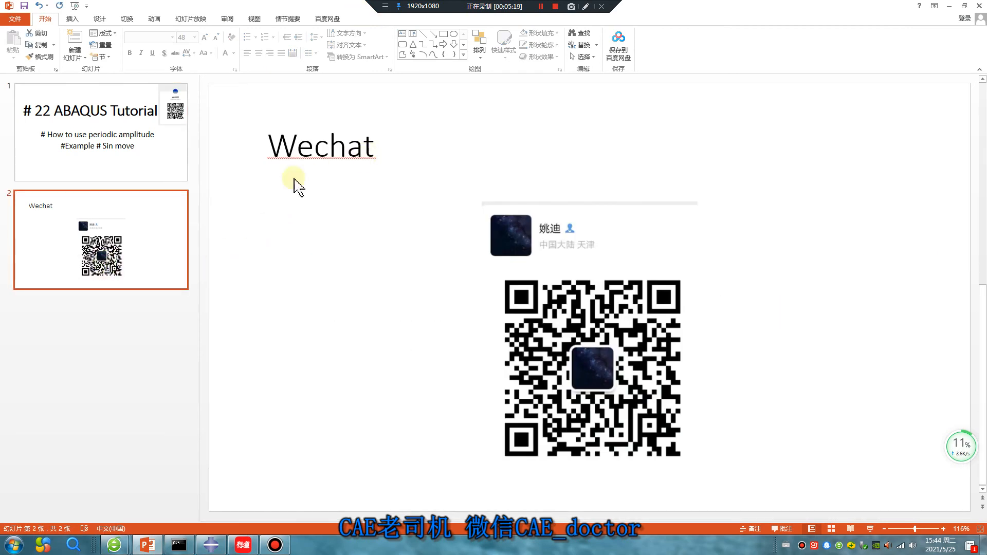
pyautogui.click(100, 131)
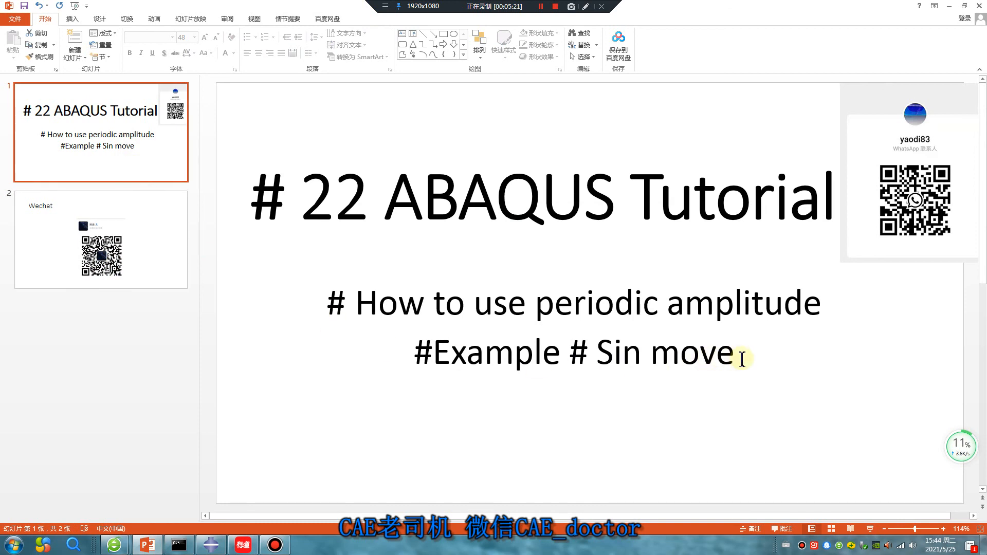